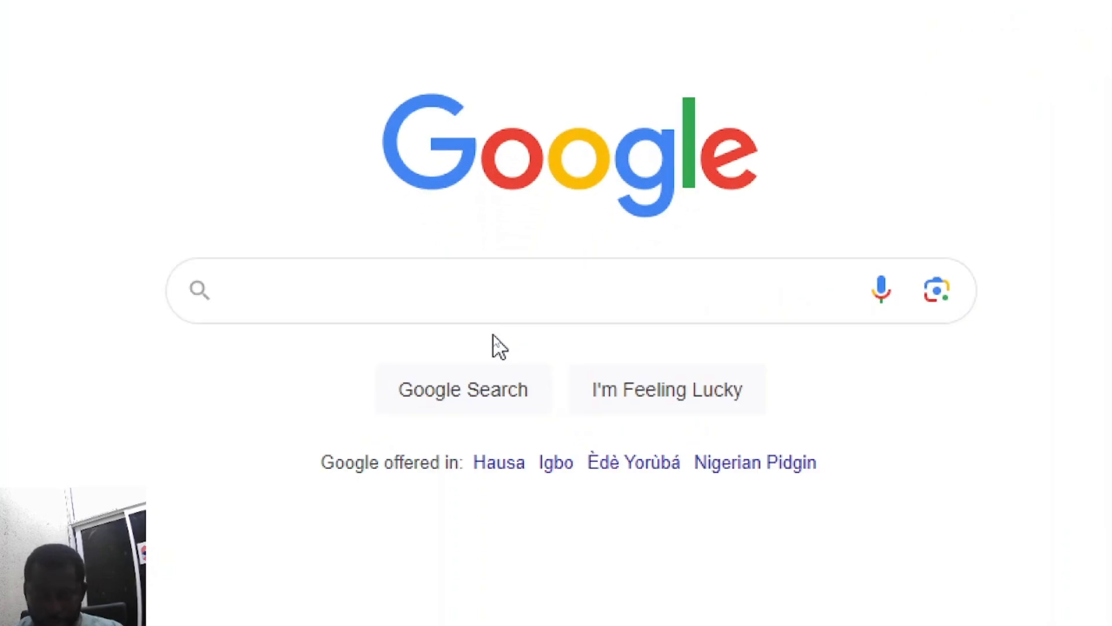
Search Google for 'office deployment tool' via the 'office dep' suggestion.
type("offic")
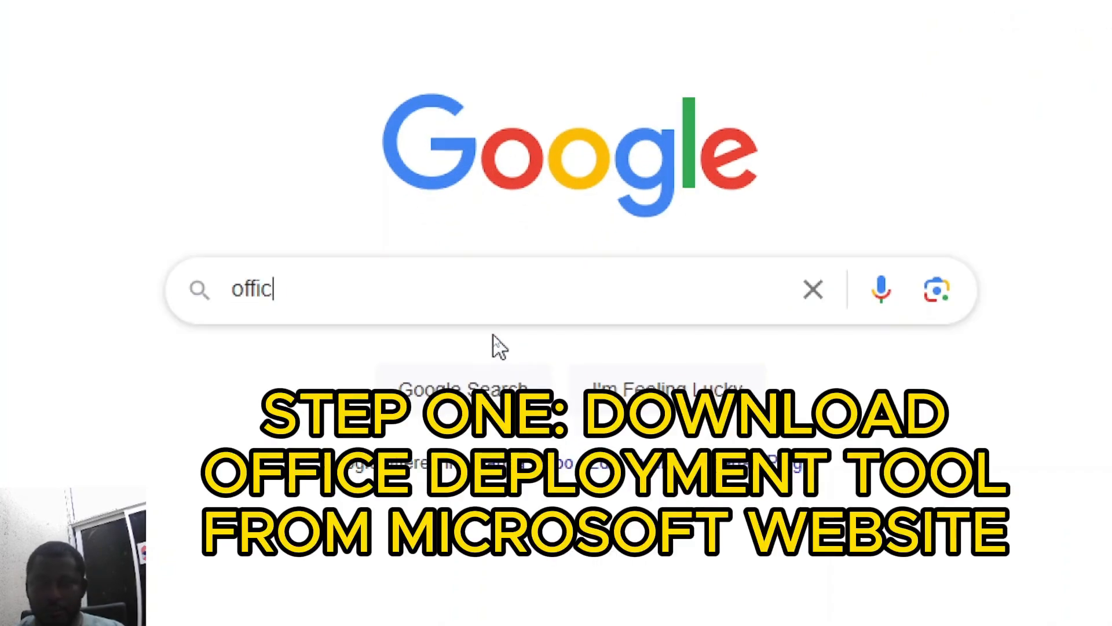
type("e dep")
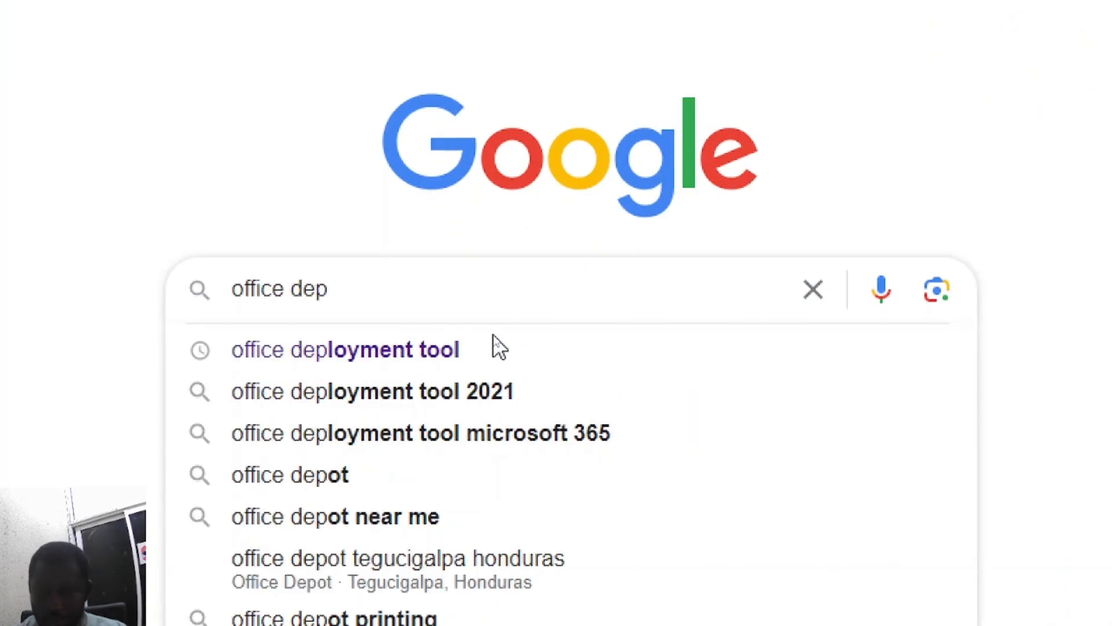
left_click(344, 349)
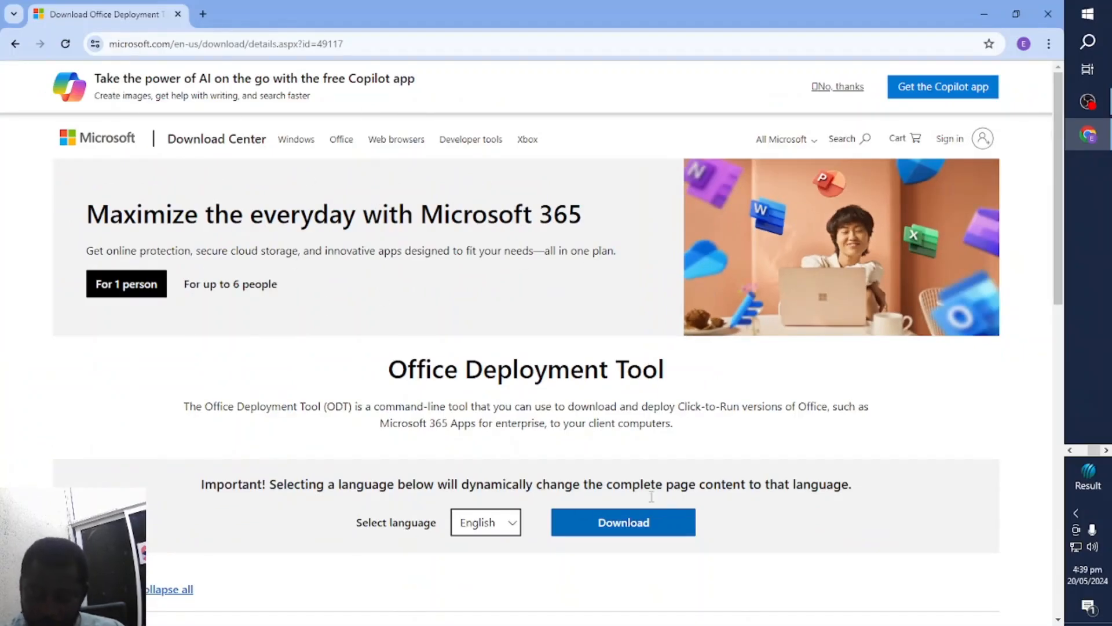
Download the officedeploymenttool_17531-20046.exe installer (3.6 MB) from Microsoft Download Center.
left_click(623, 522)
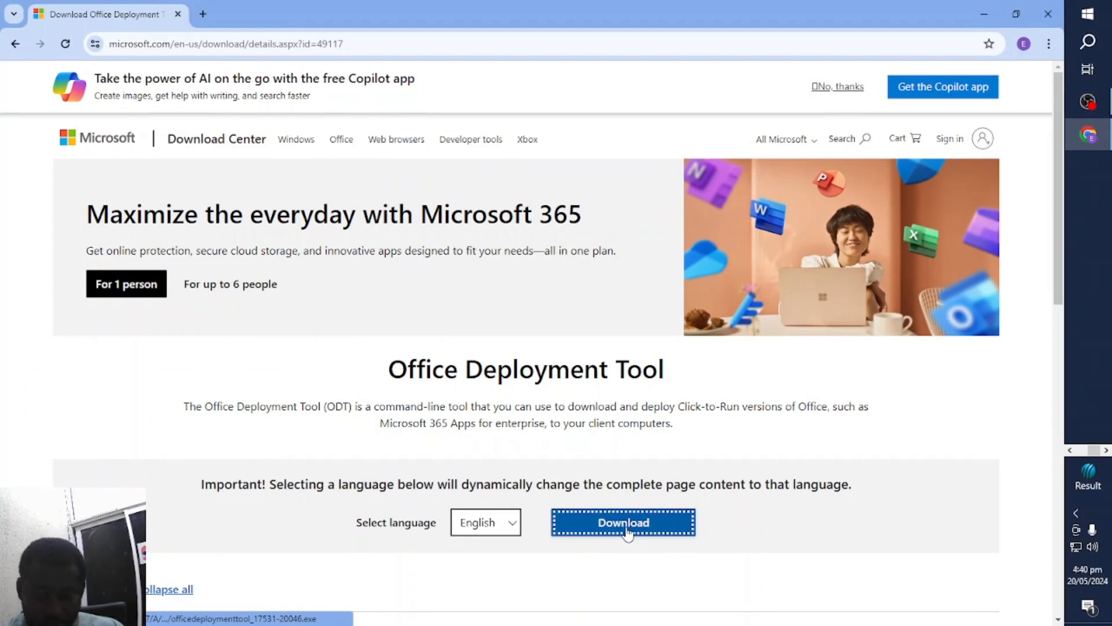
left_click(623, 522)
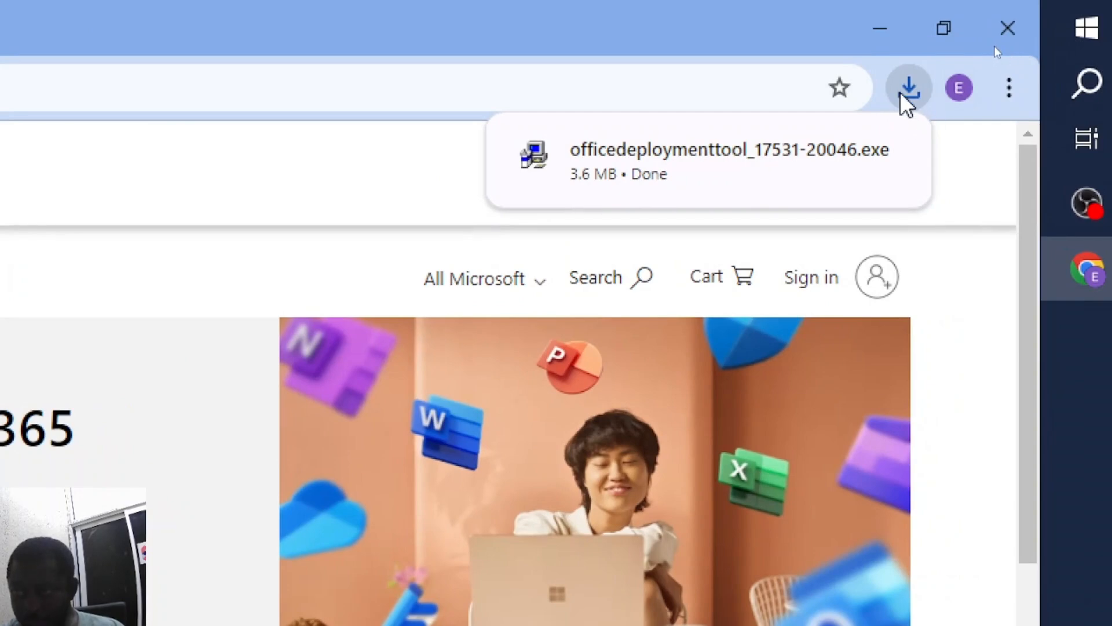
mouse_move(752, 187)
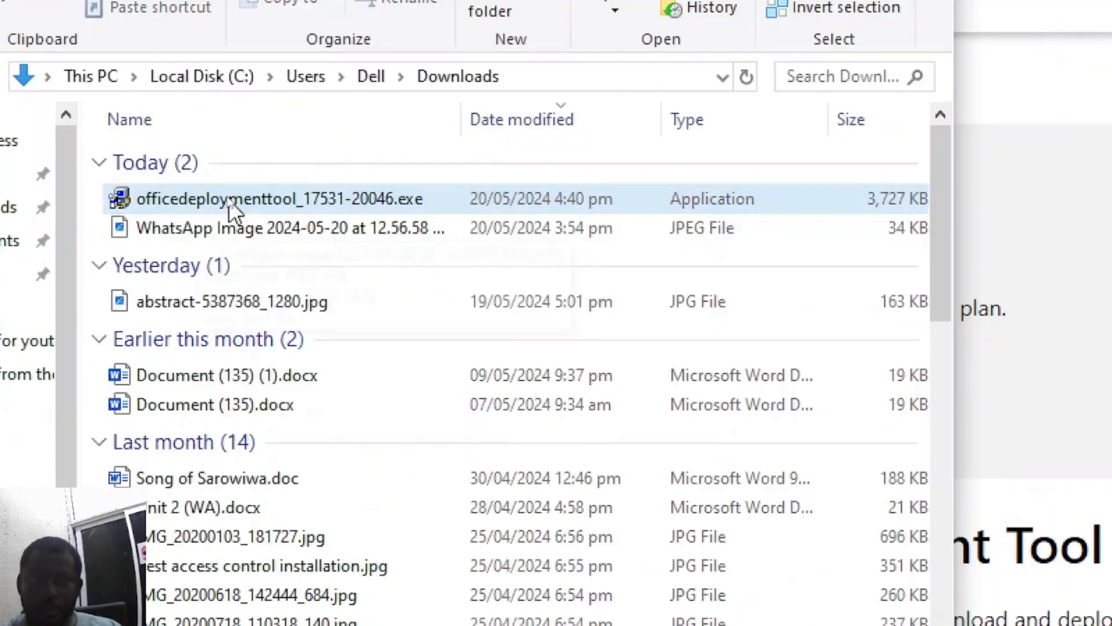
Cut officedeploymenttool_17531-20046.exe from the Downloads folder for moving.
right_click(280, 198)
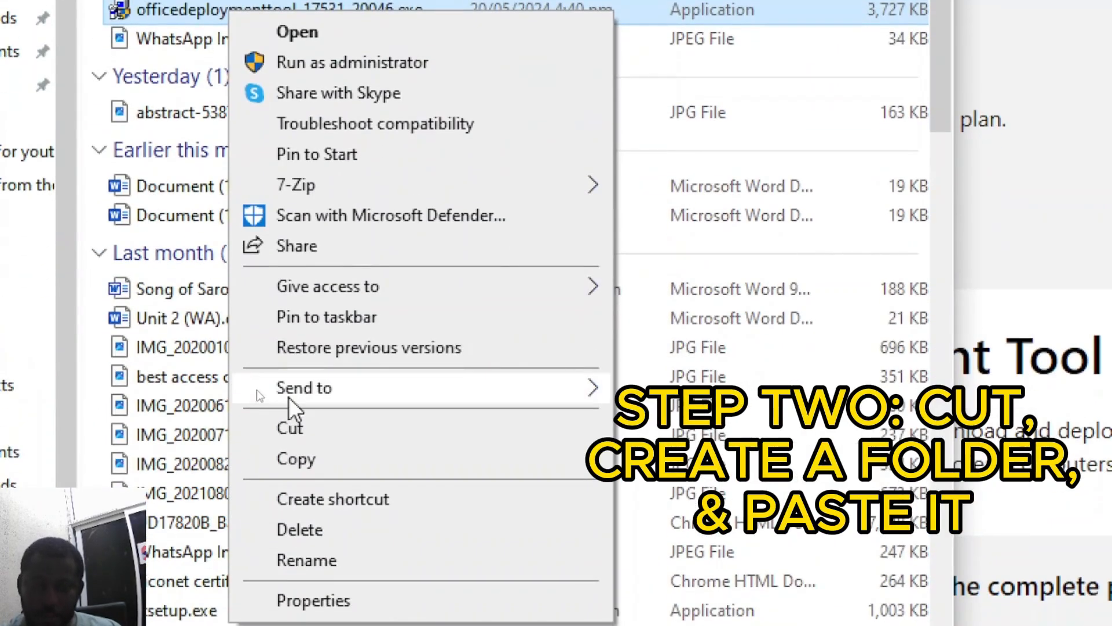
left_click(290, 428)
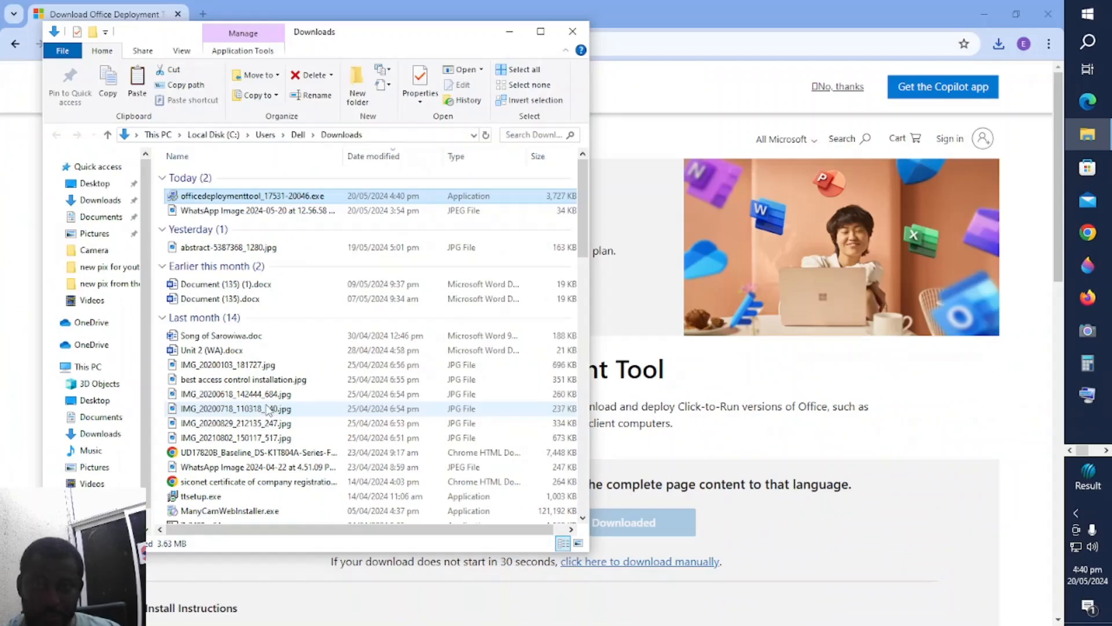
left_click(571, 31)
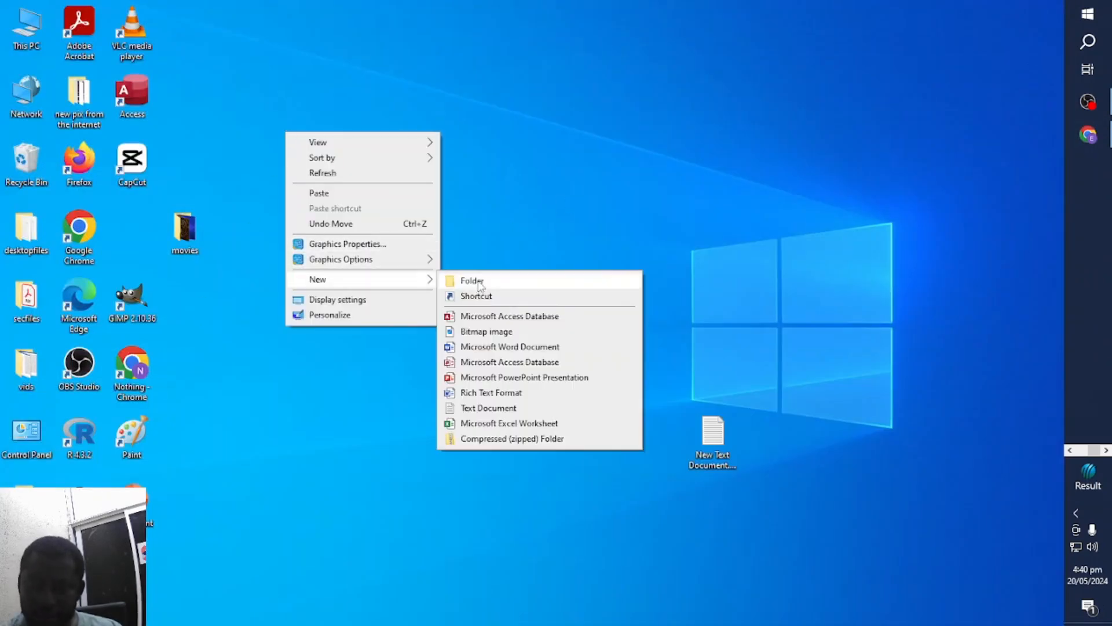
Create a desktop folder office2024 and paste the installer into it.
left_click(471, 281)
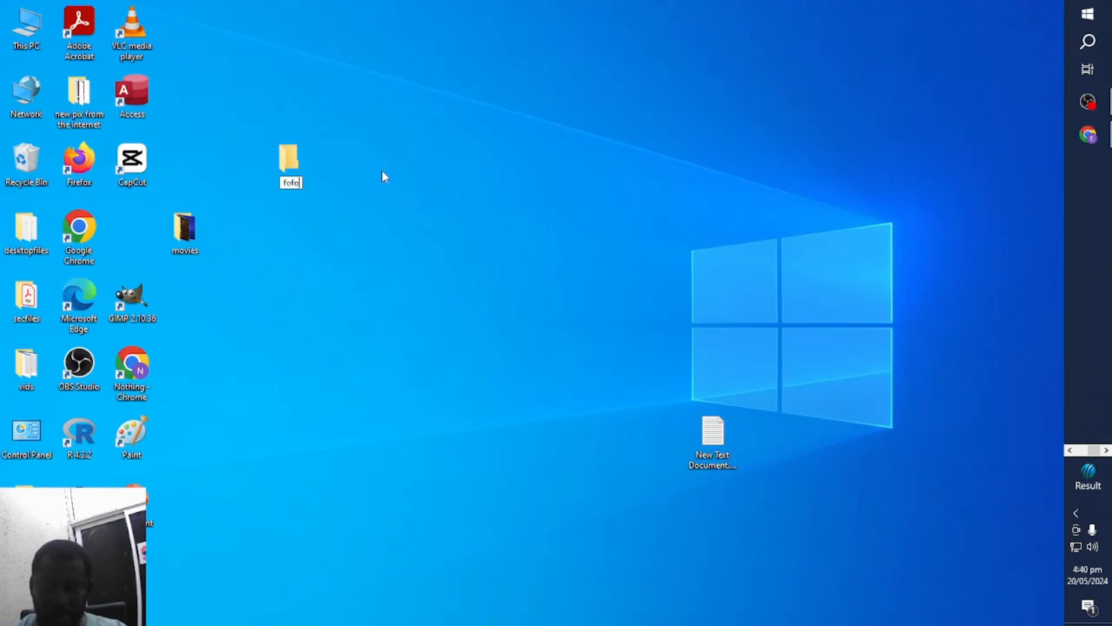
type("office2024")
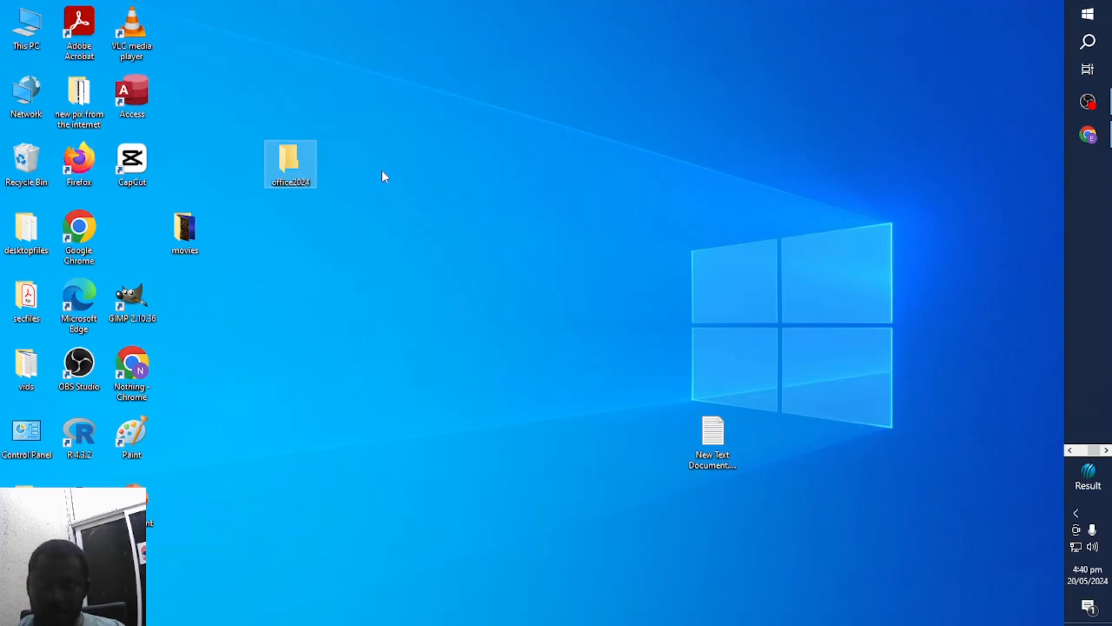
double_click(290, 163)
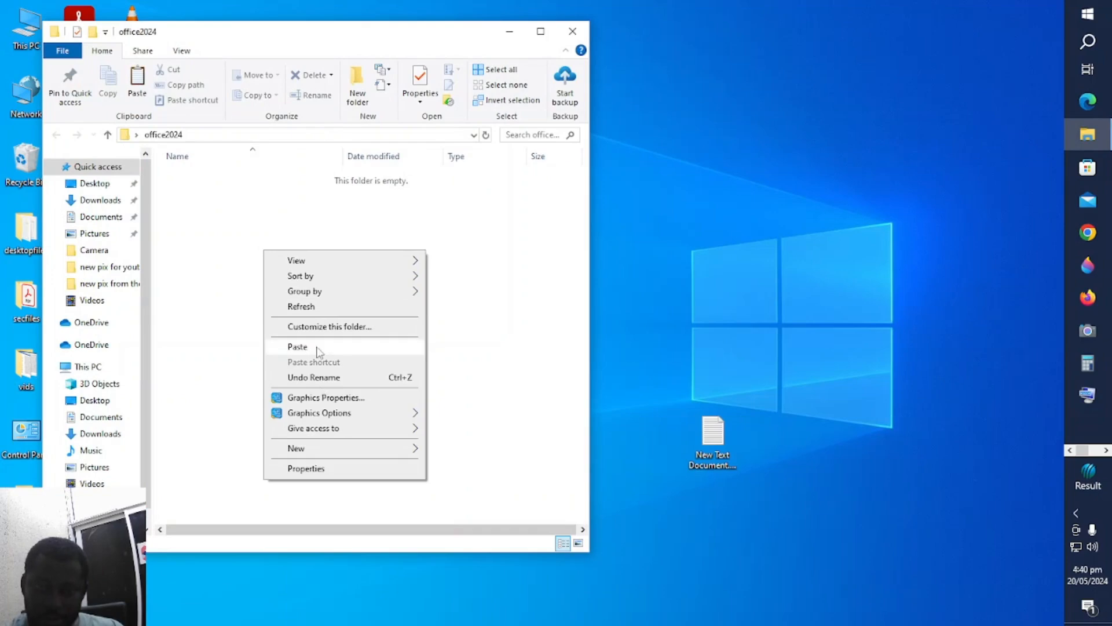
left_click(298, 346)
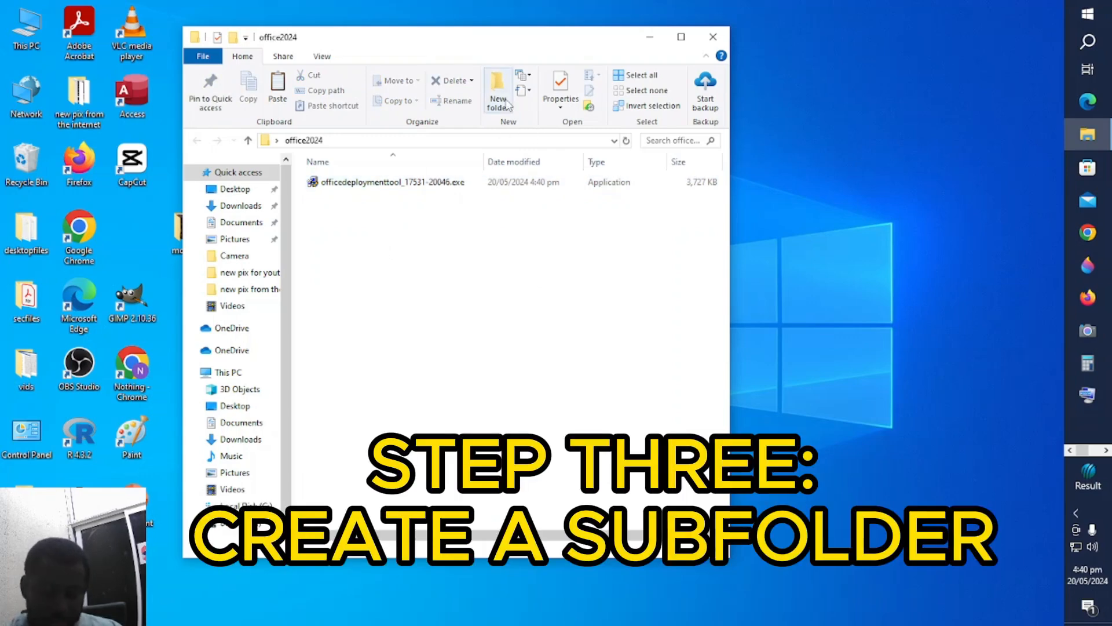
Create an office24 subfolder inside office2024 beside the installer.
left_click(498, 96)
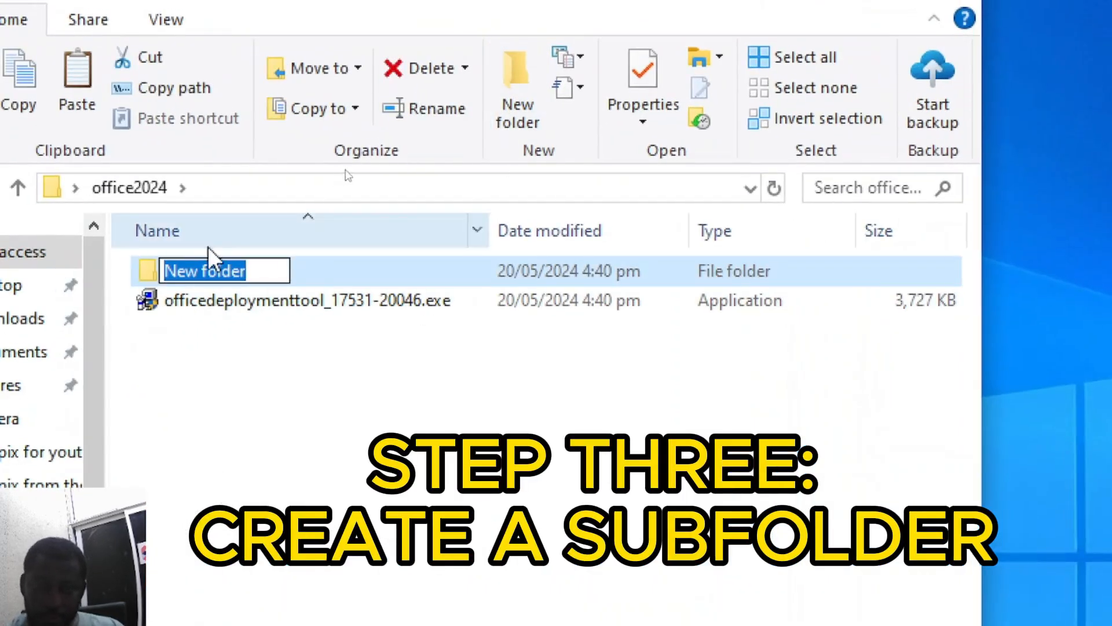
type("office24")
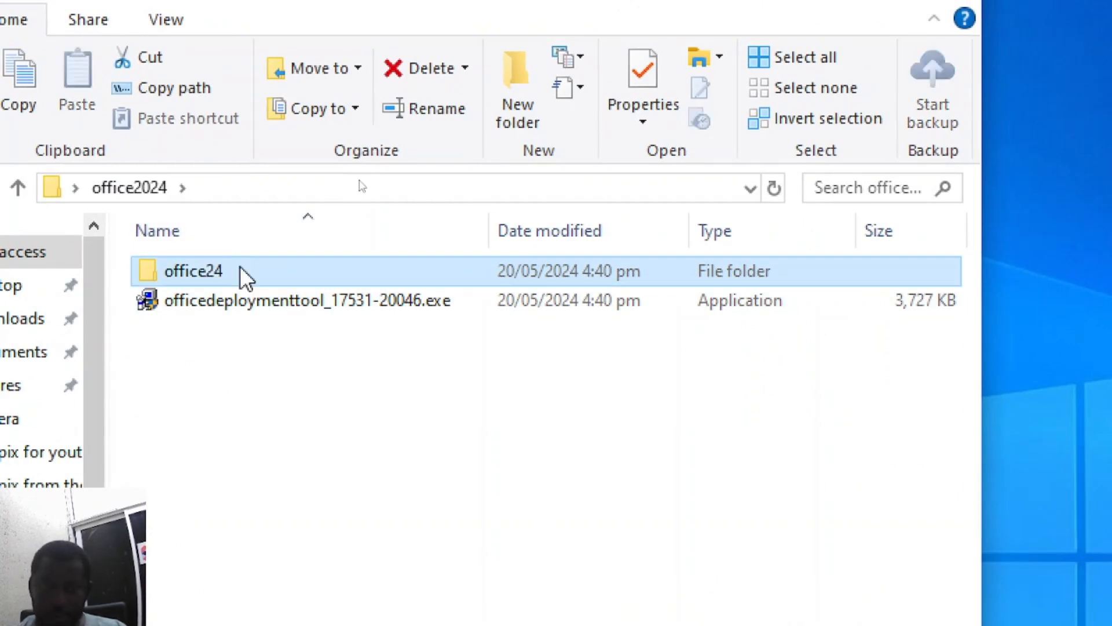
left_click(680, 36)
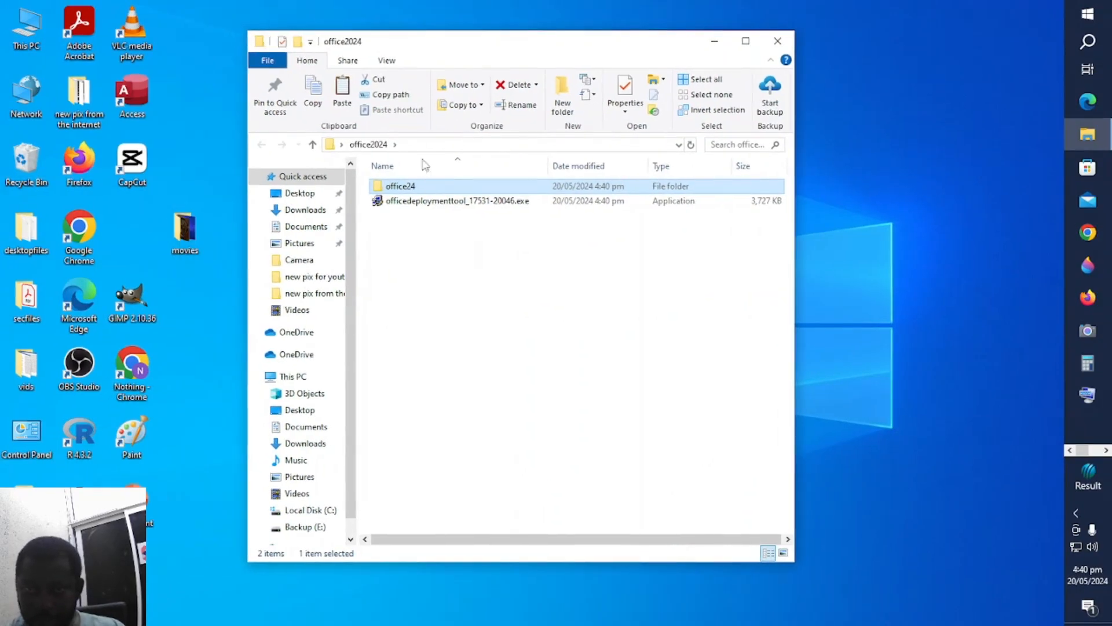
mouse_move(431, 206)
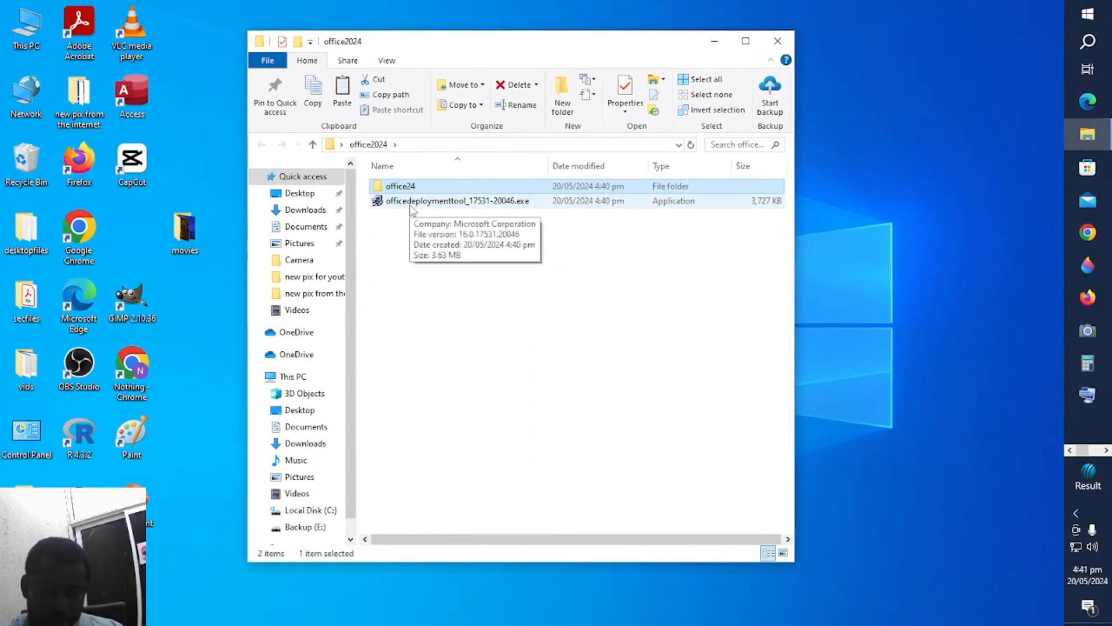
Run officedeploymenttool_17531-20046.exe as administrator.
right_click(454, 201)
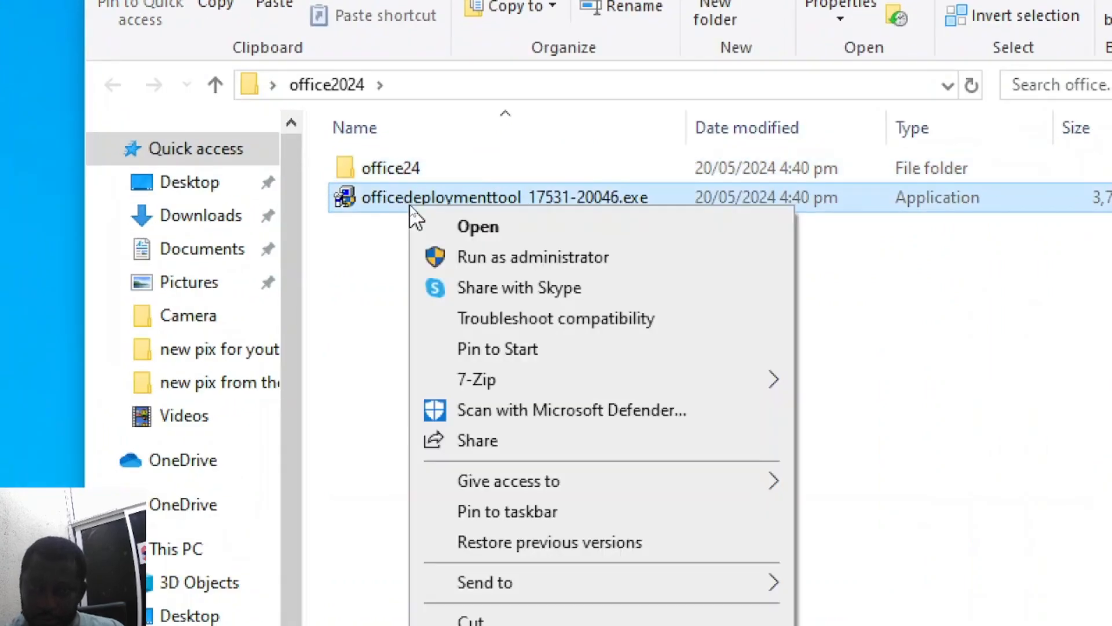
mouse_move(561, 266)
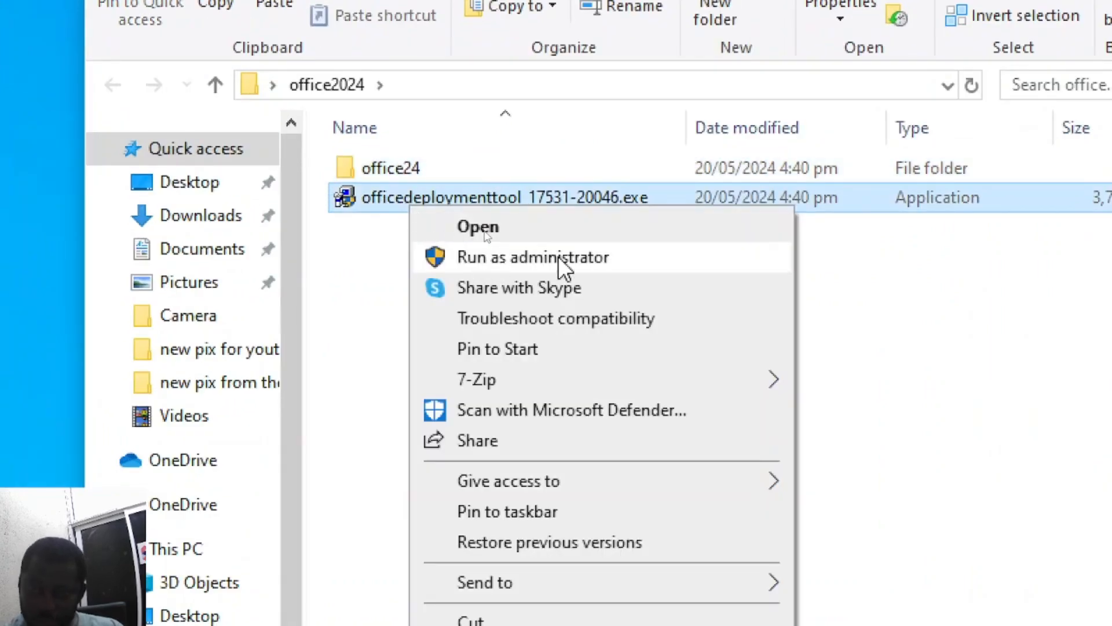
left_click(533, 257)
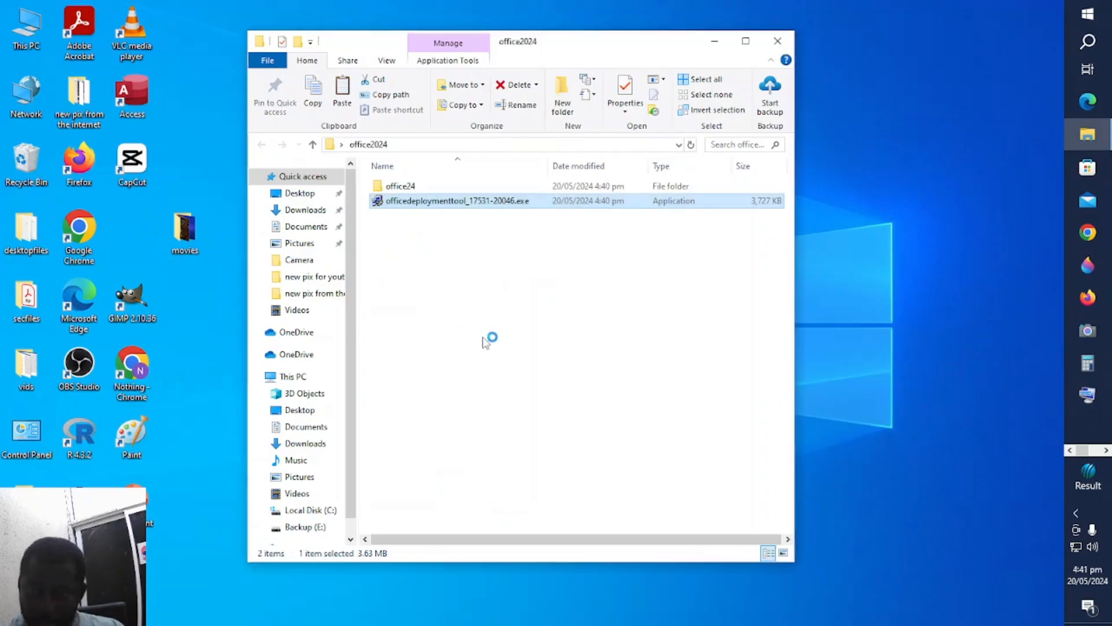
double_click(457, 200)
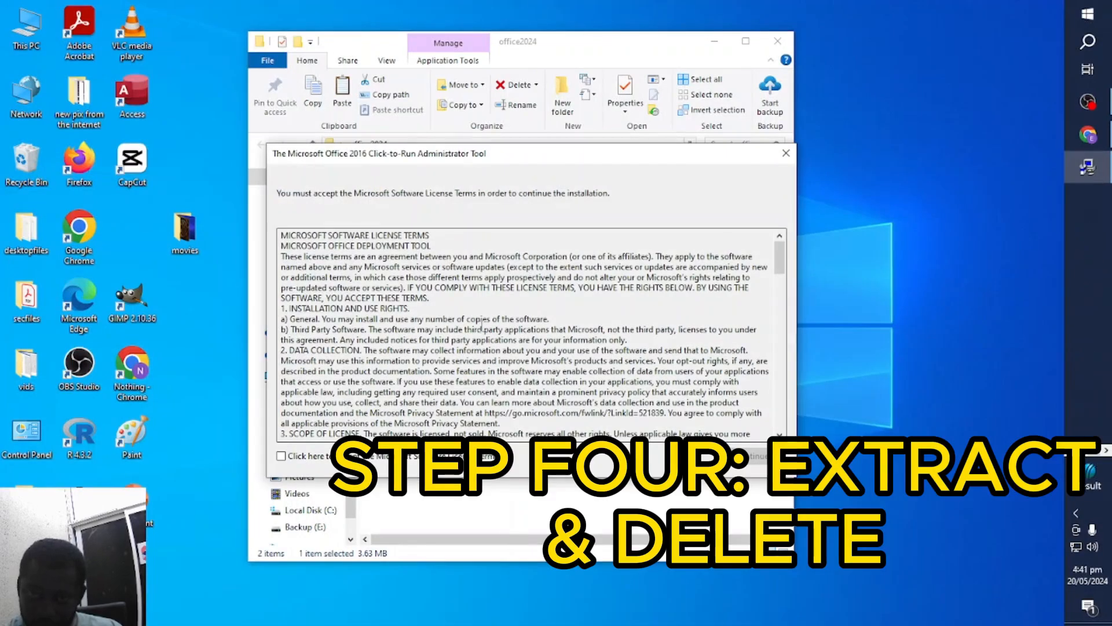
Accept the Microsoft Software License Terms and continue to the extraction prompt.
left_click(283, 456)
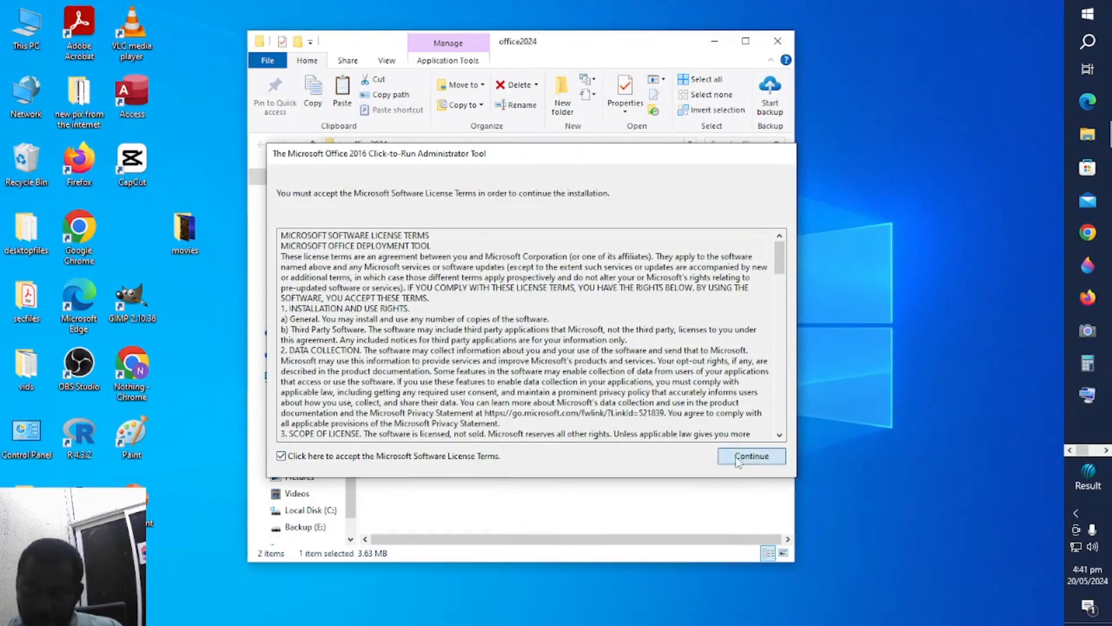
left_click(751, 455)
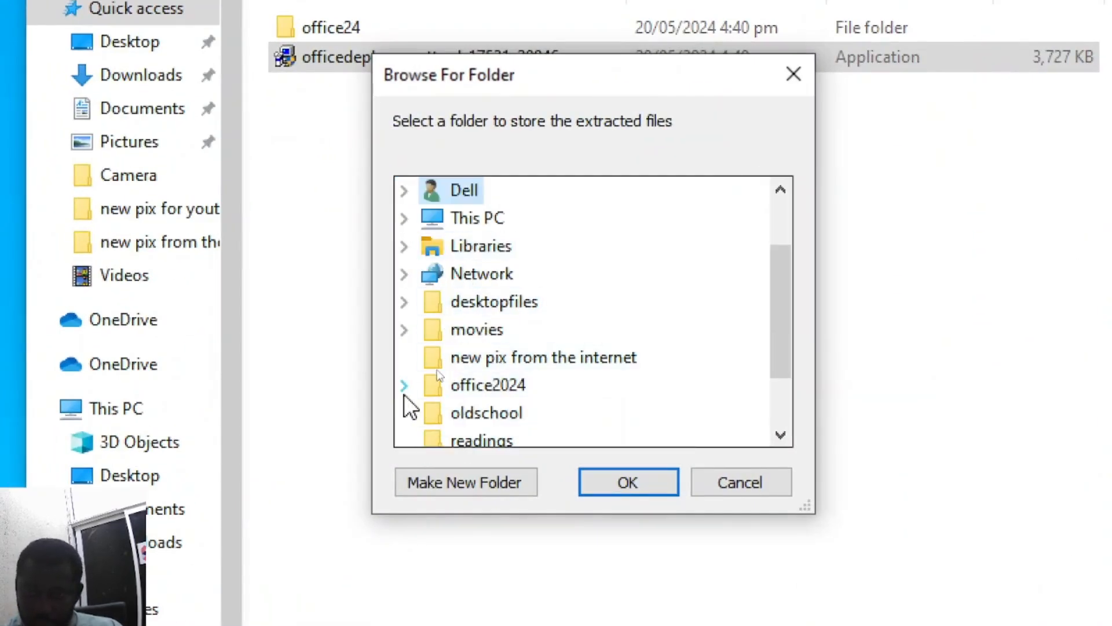
Extract the deployment tool files into office2024's office24 subfolder and dismiss the success message.
left_click(403, 384)
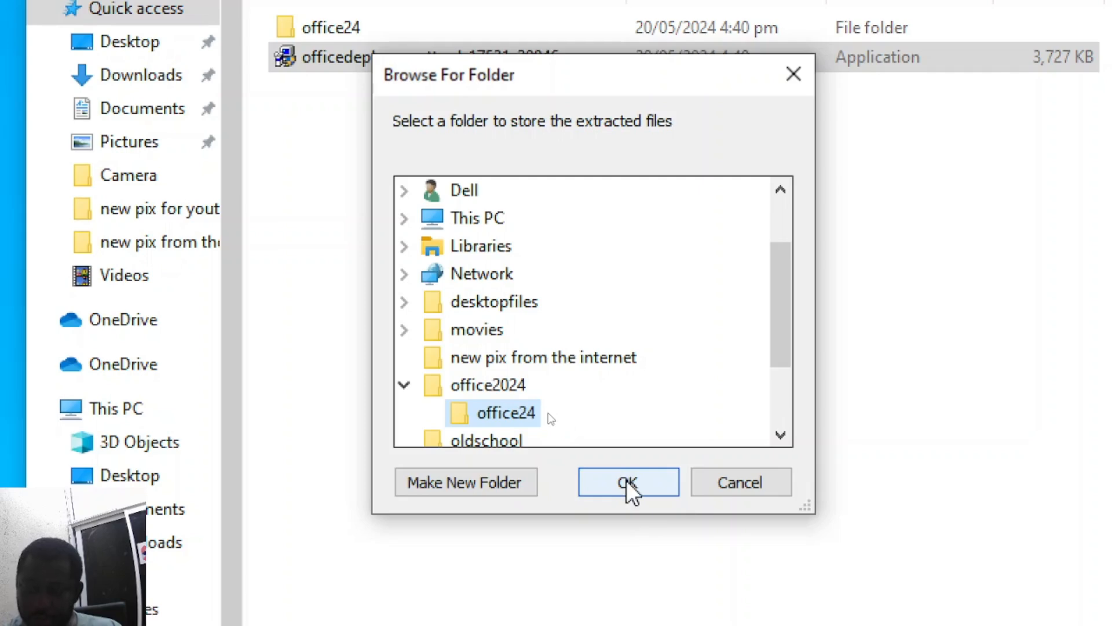
left_click(627, 482)
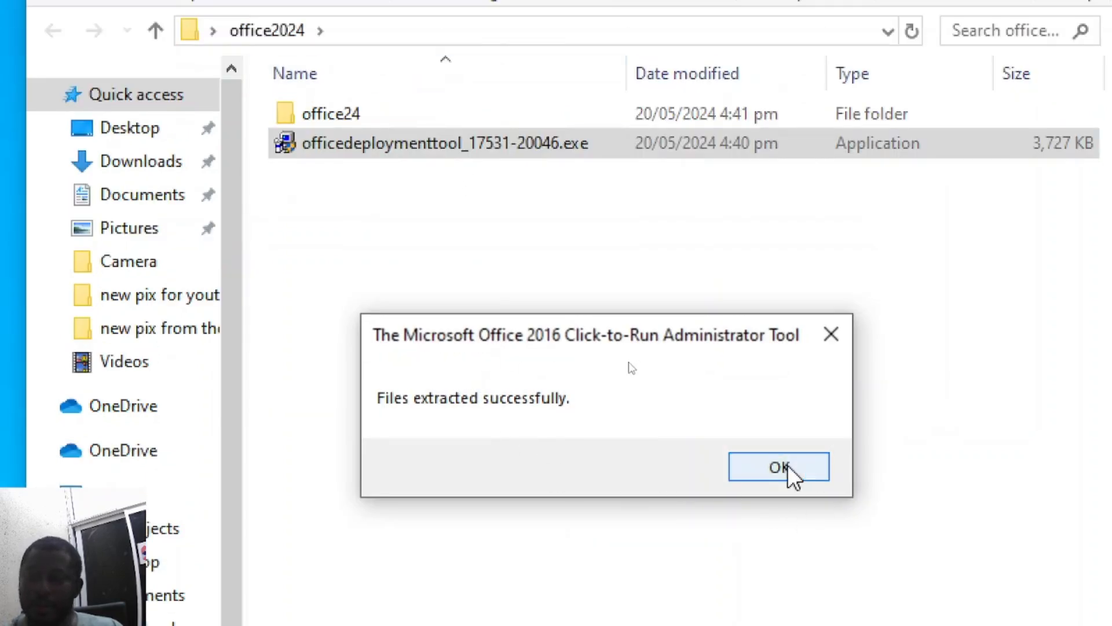
mouse_move(804, 520)
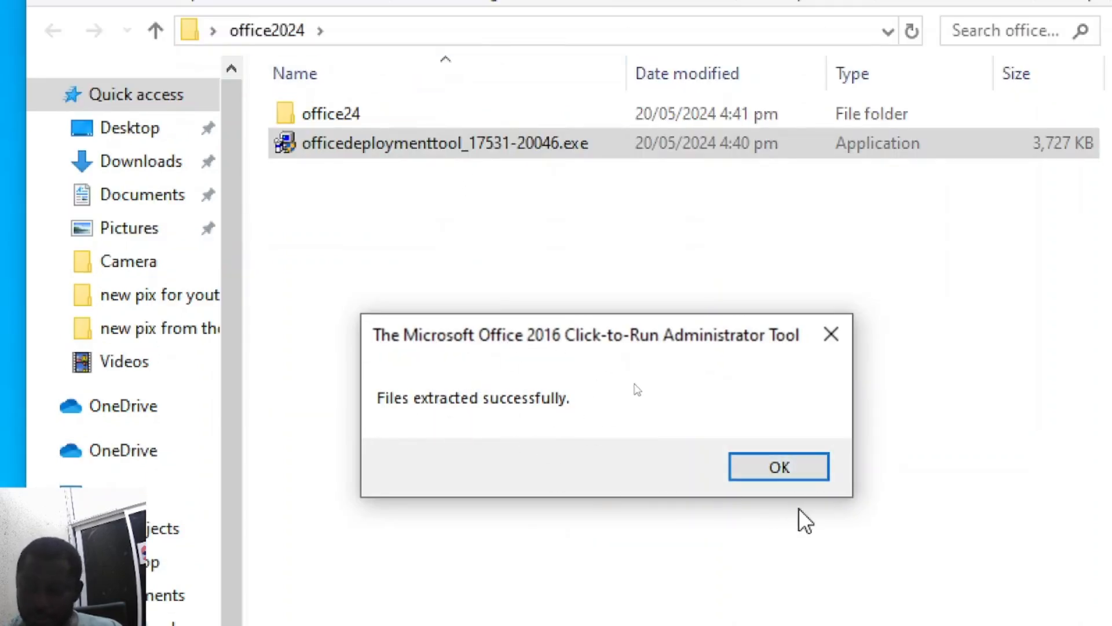
left_click(779, 467)
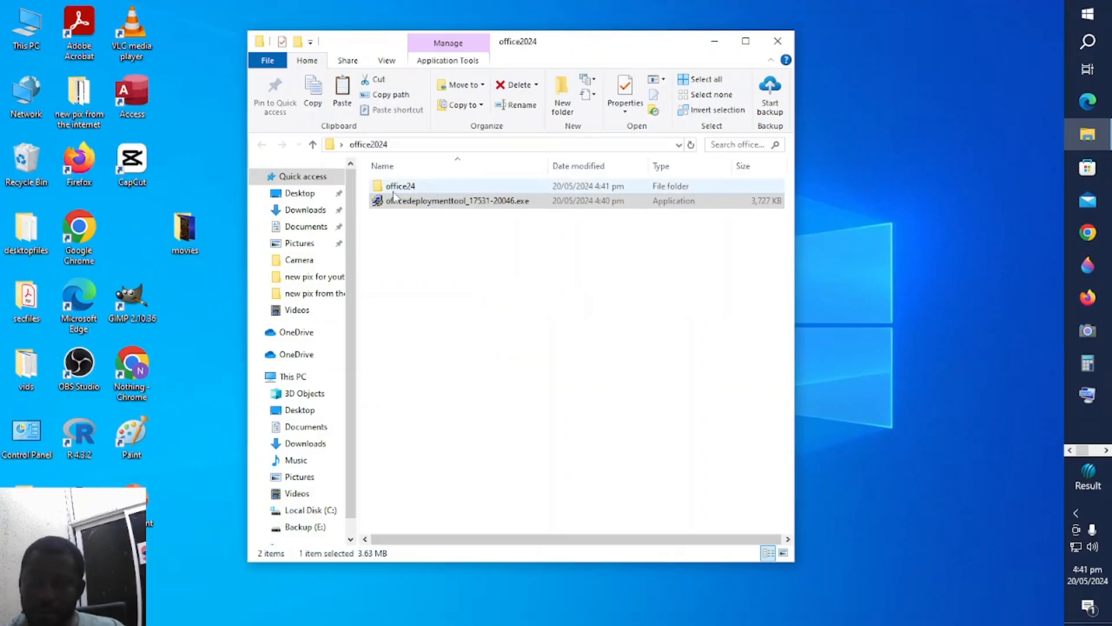
Delete the x86, 2019 and 2021 configuration XML files from office24.
double_click(399, 185)
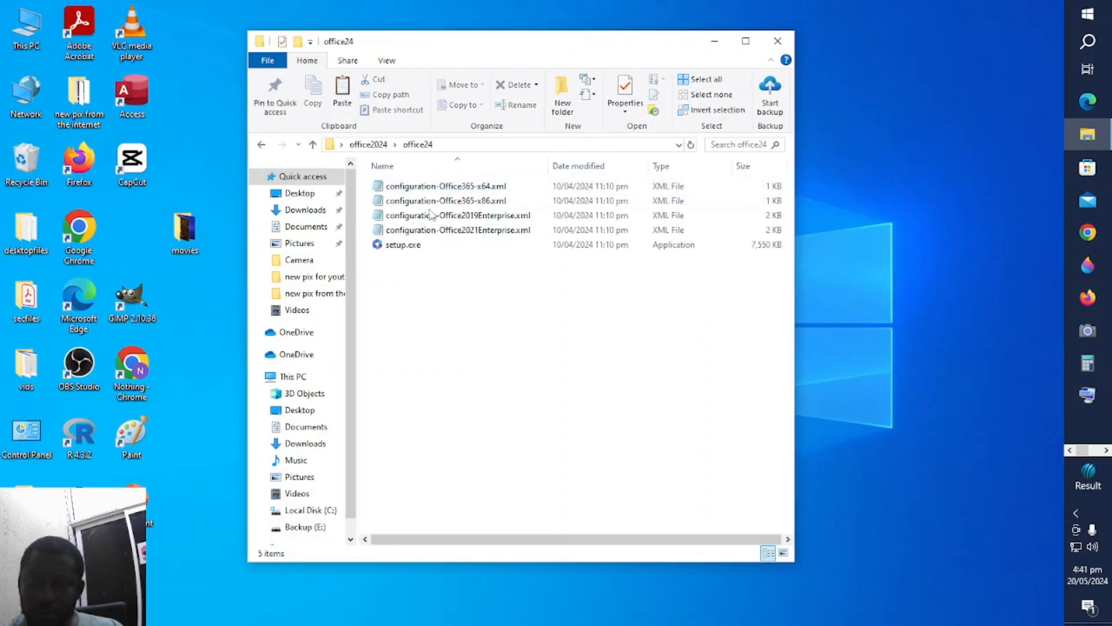
mouse_move(454, 229)
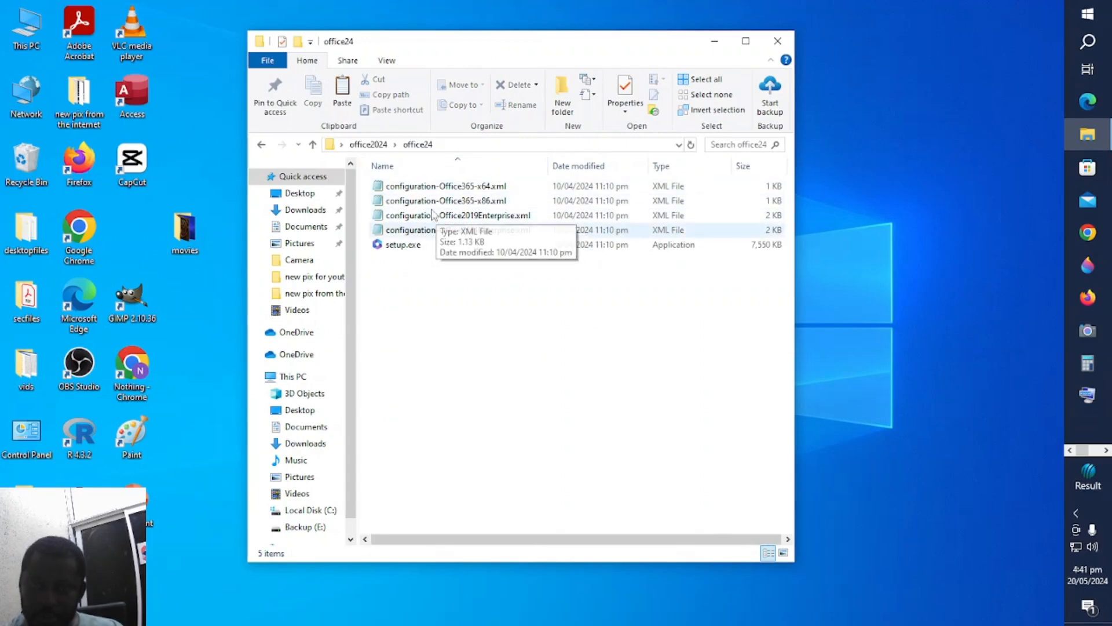
mouse_move(490, 254)
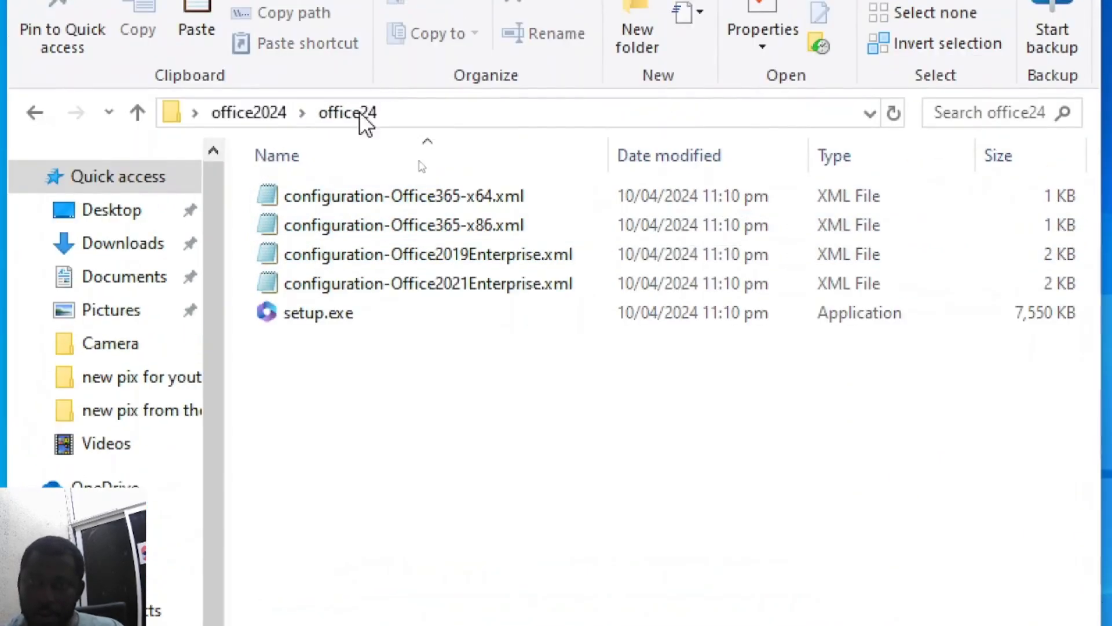
left_click(427, 283)
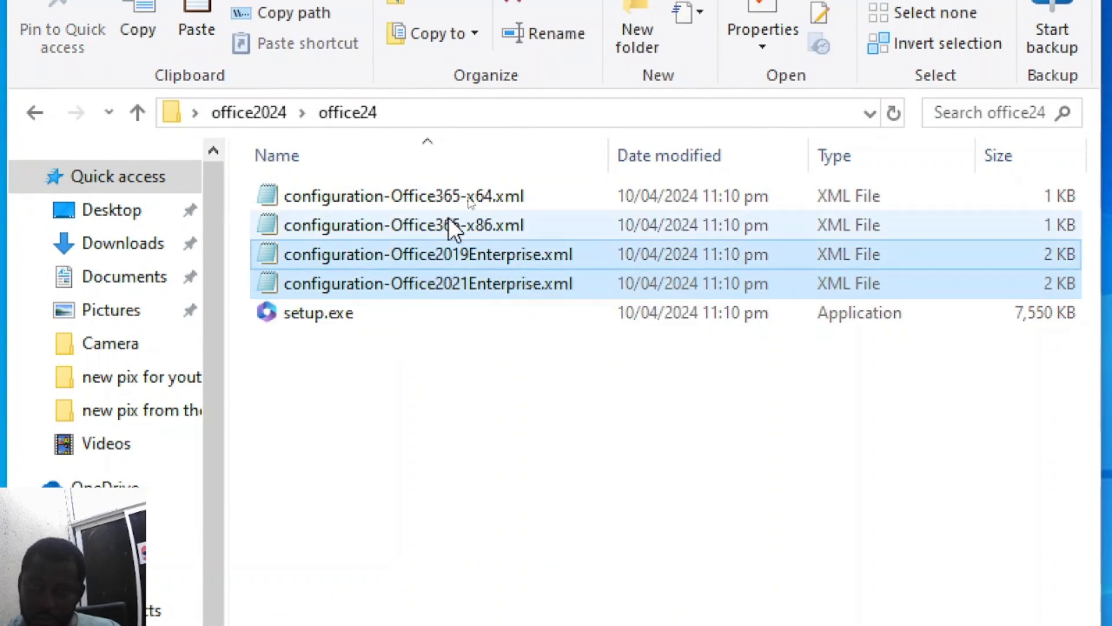
mouse_move(448, 234)
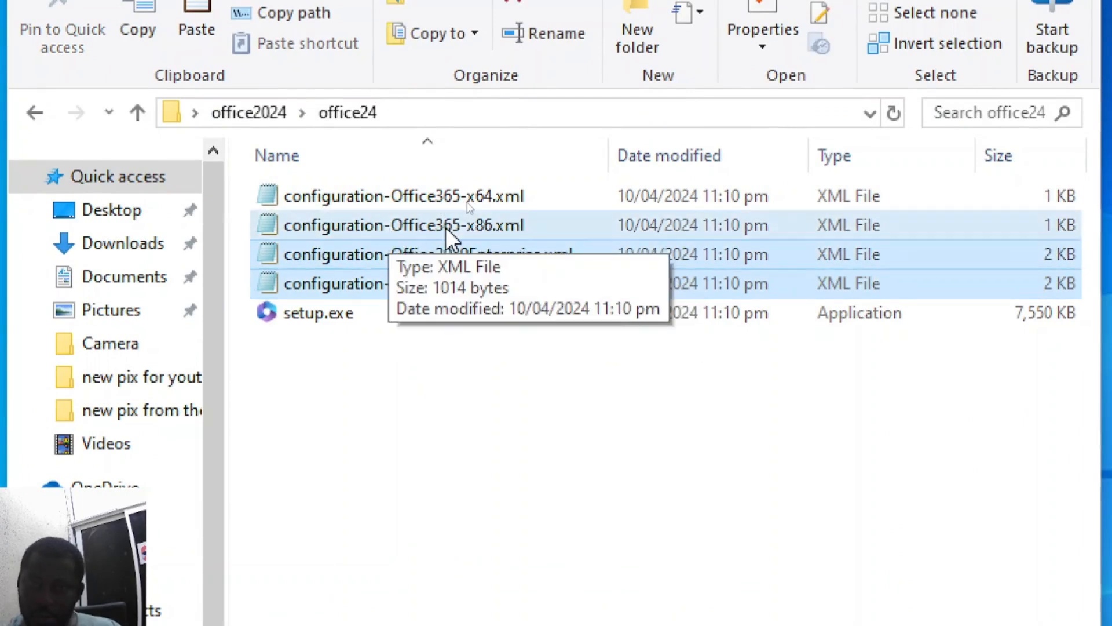
mouse_move(468, 207)
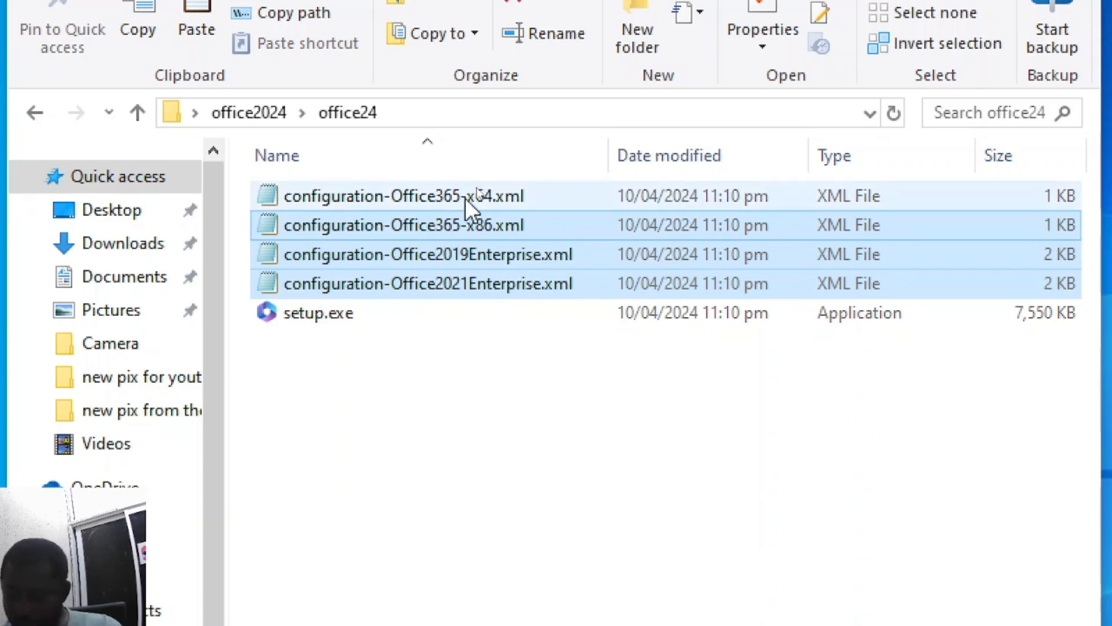
key("Delete")
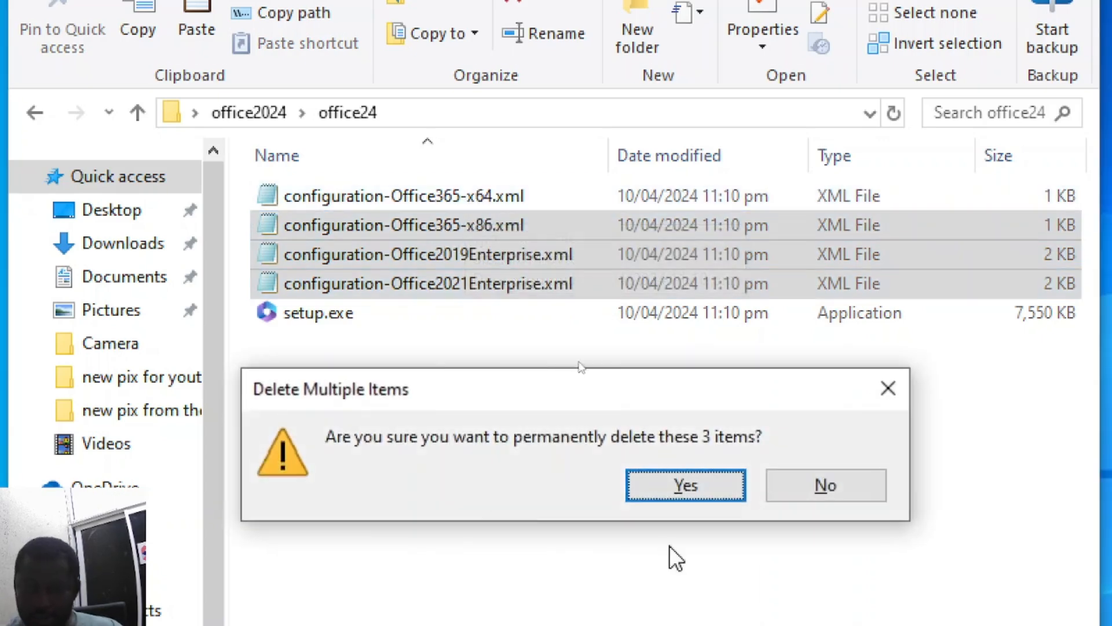
left_click(685, 485)
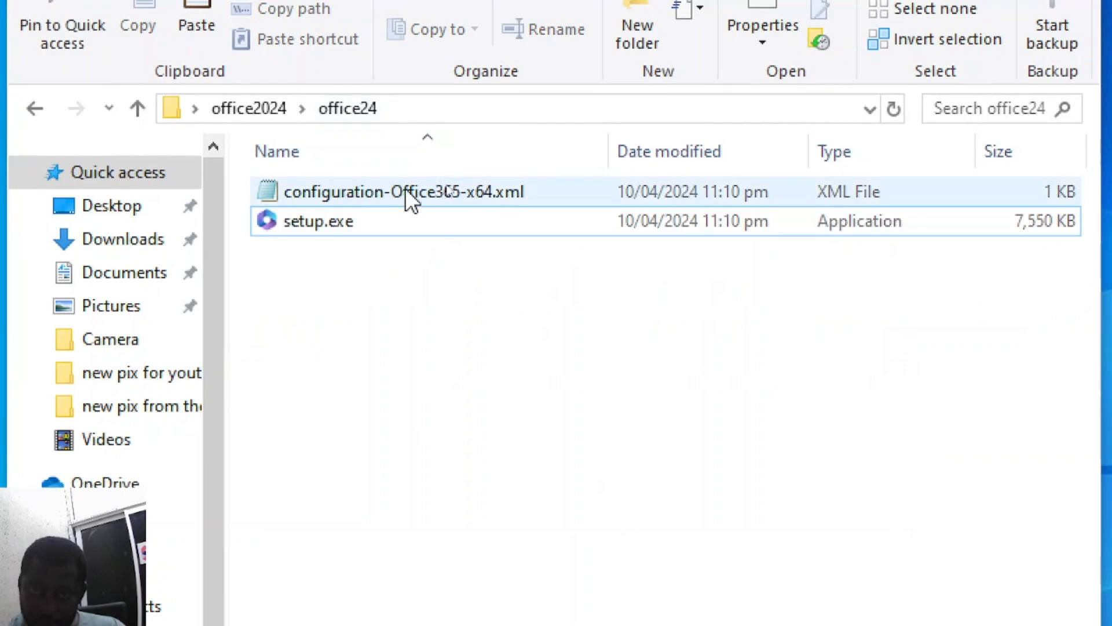
mouse_move(451, 202)
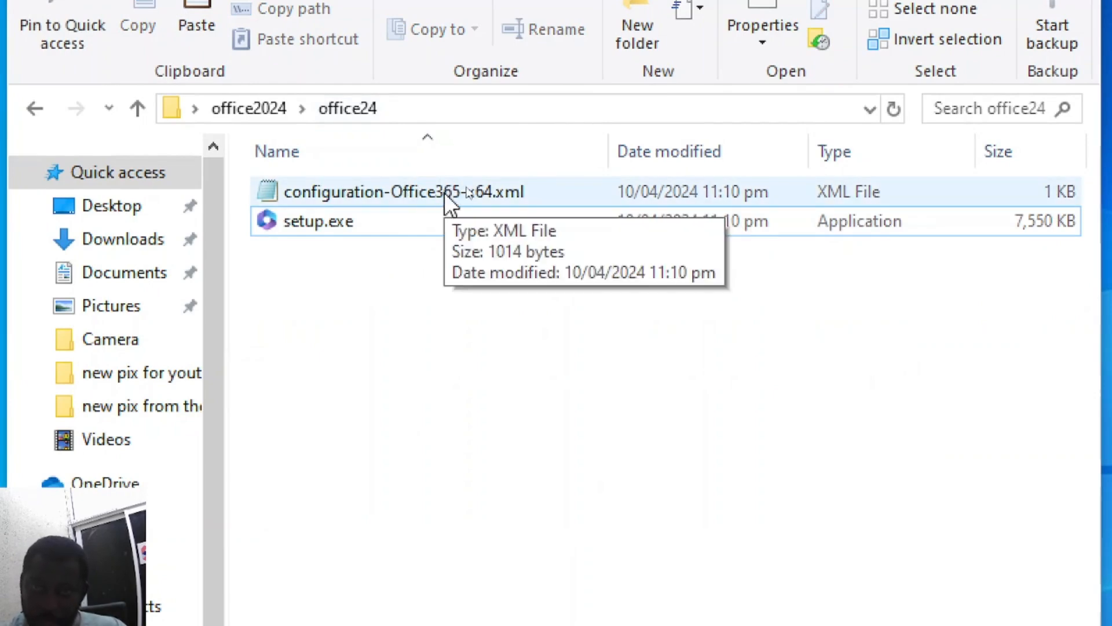
Rename the remaining x64 XML file to configuration.xml beside setup.exe.
right_click(402, 191)
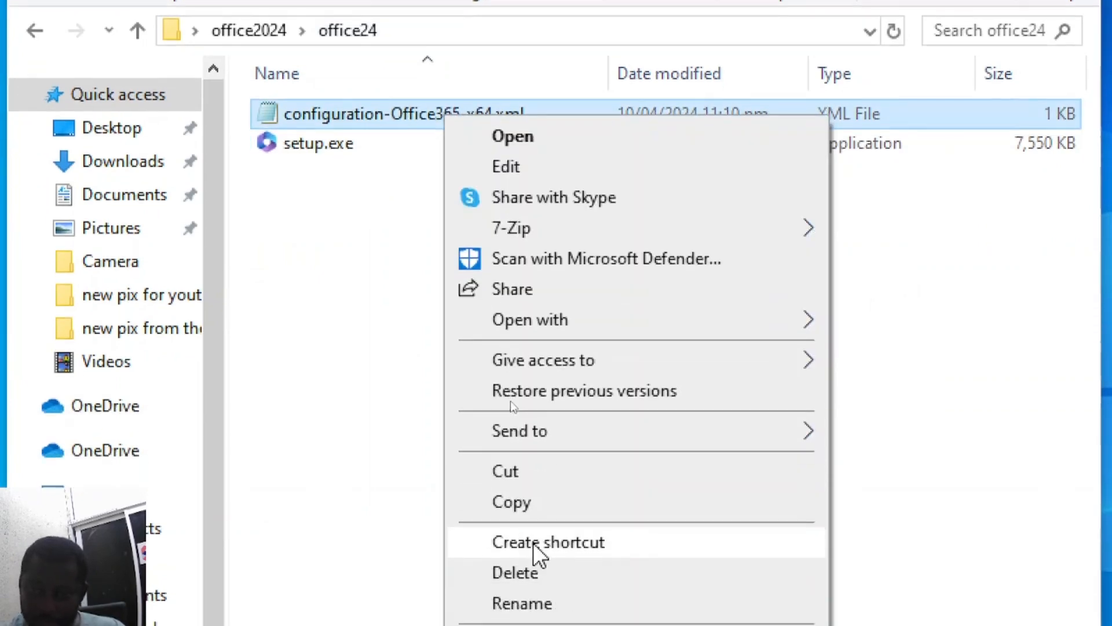
left_click(523, 602)
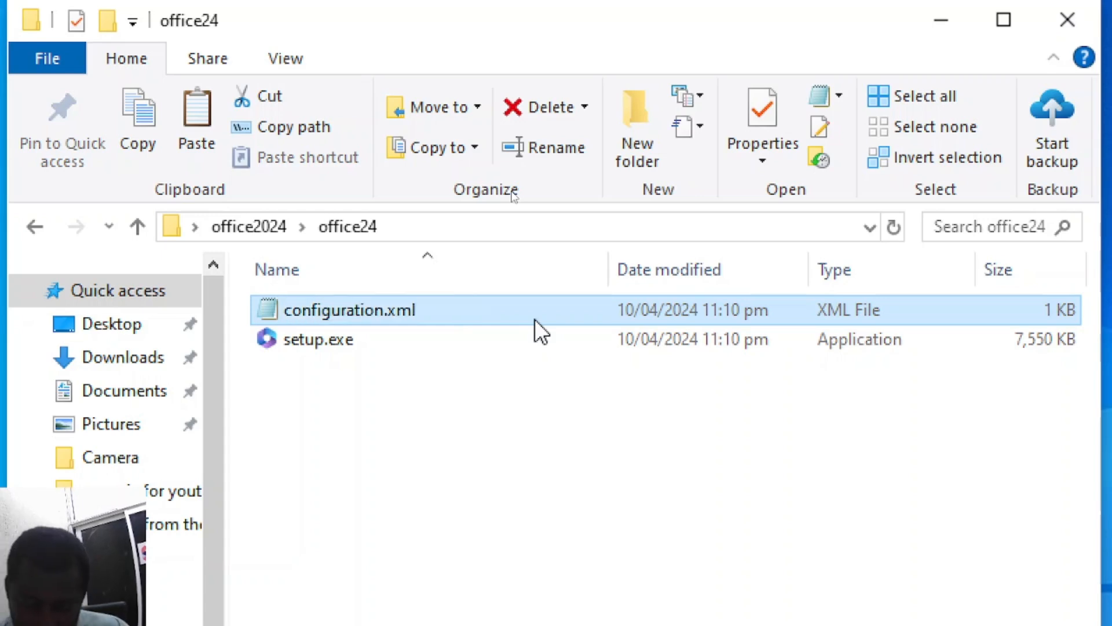
mouse_move(454, 372)
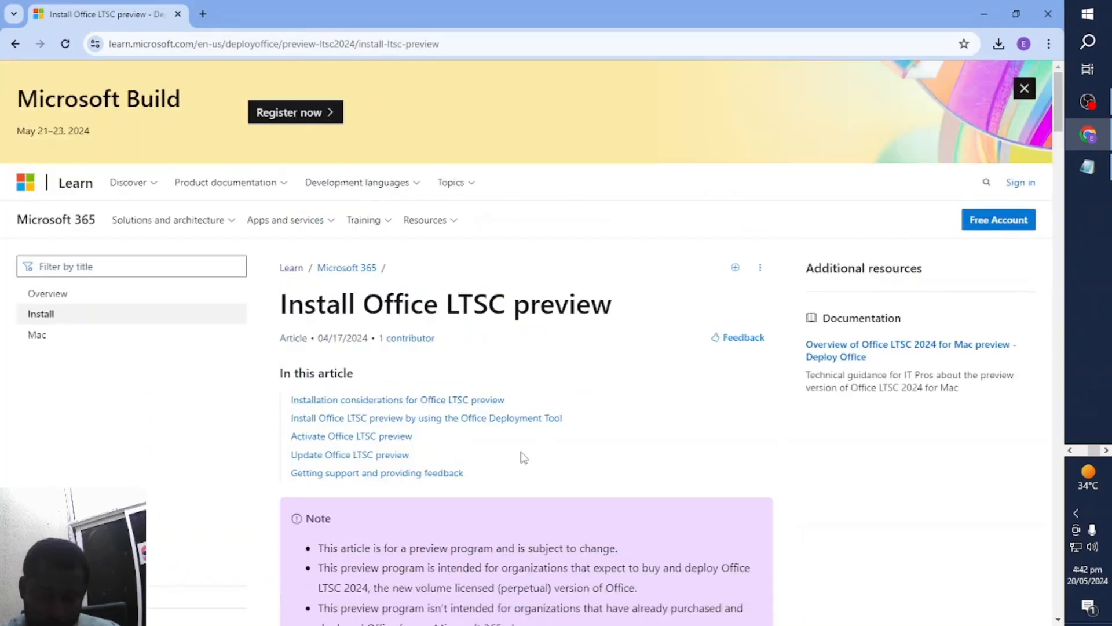
Copy the example configuration.xml from the Install Office LTSC preview article and minimize the browser.
scroll("down", 3)
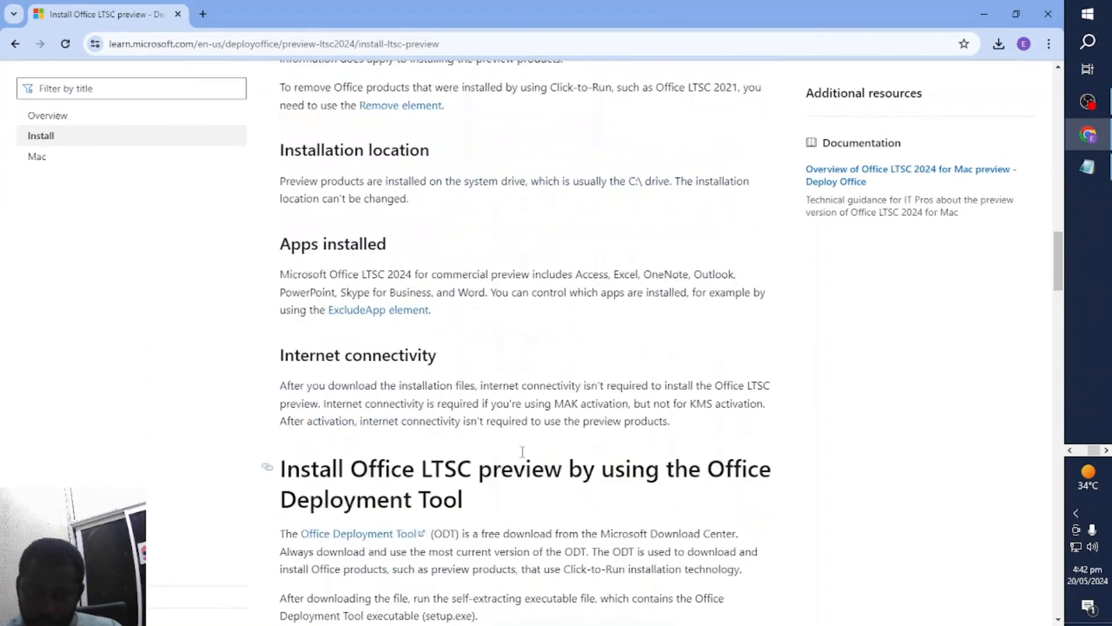
scroll("down", 3)
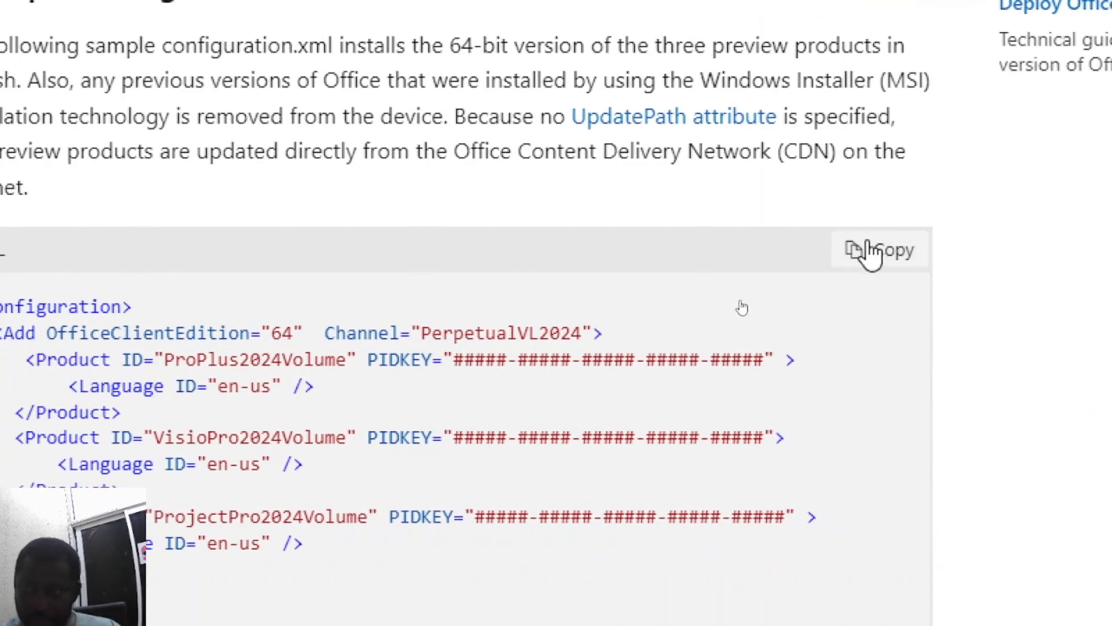
left_click(880, 250)
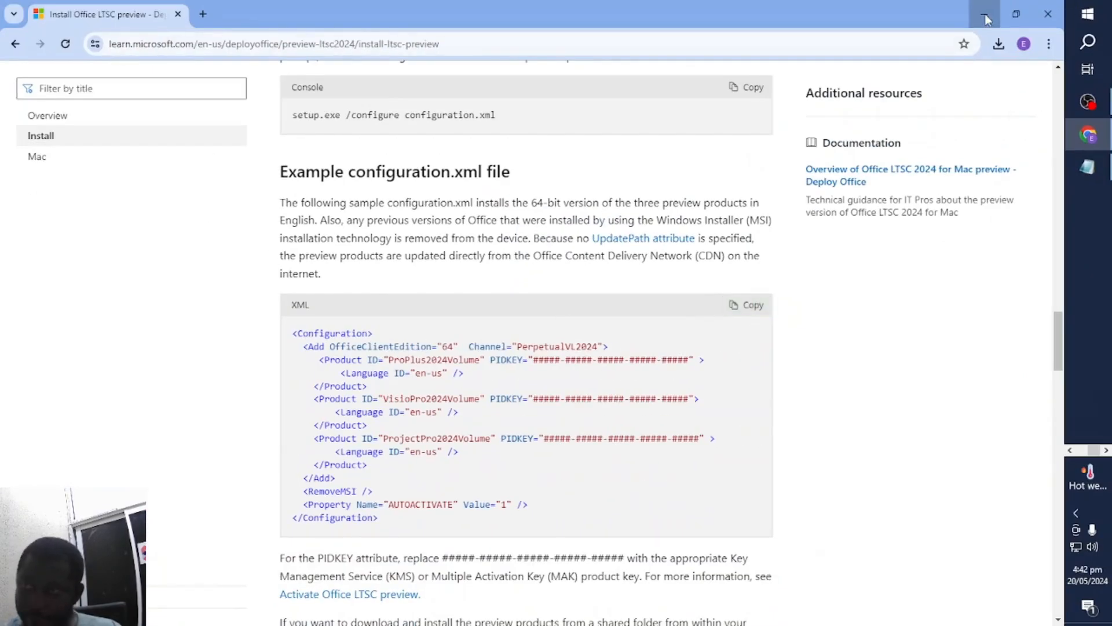
left_click(985, 14)
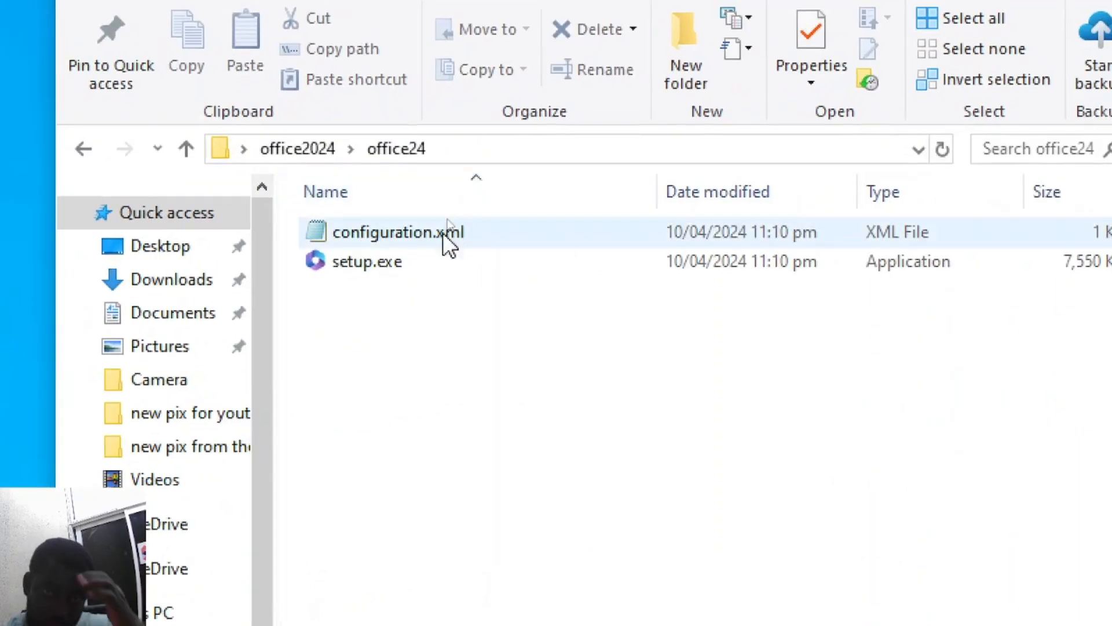
Replace configuration.xml's old sample text with the copied Office LTSC 2024 example configuration.
double_click(394, 232)
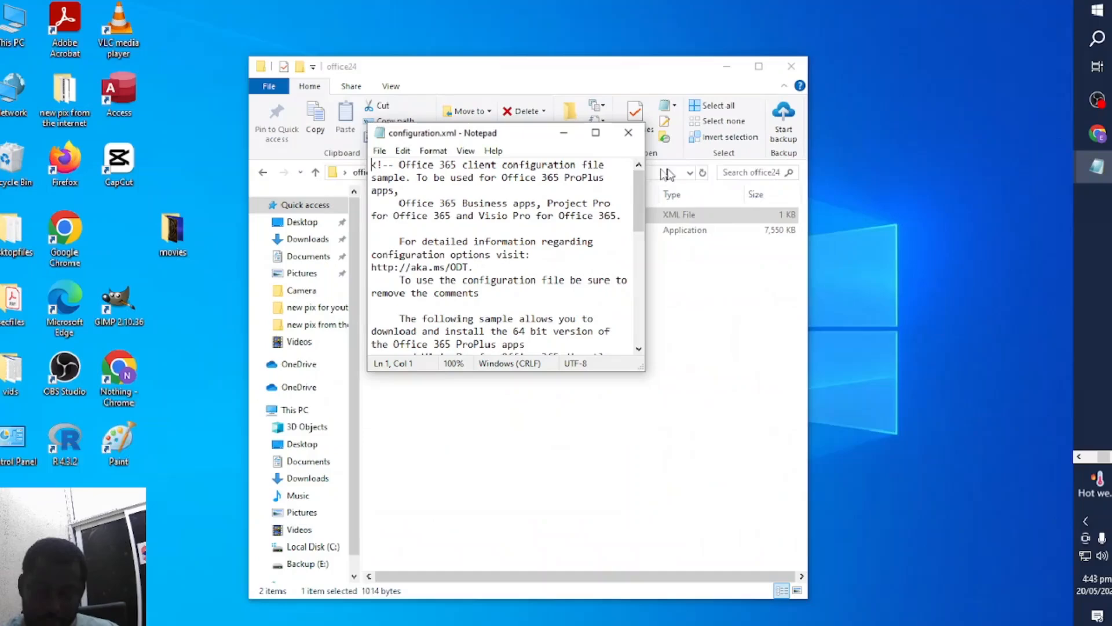
left_click(596, 132)
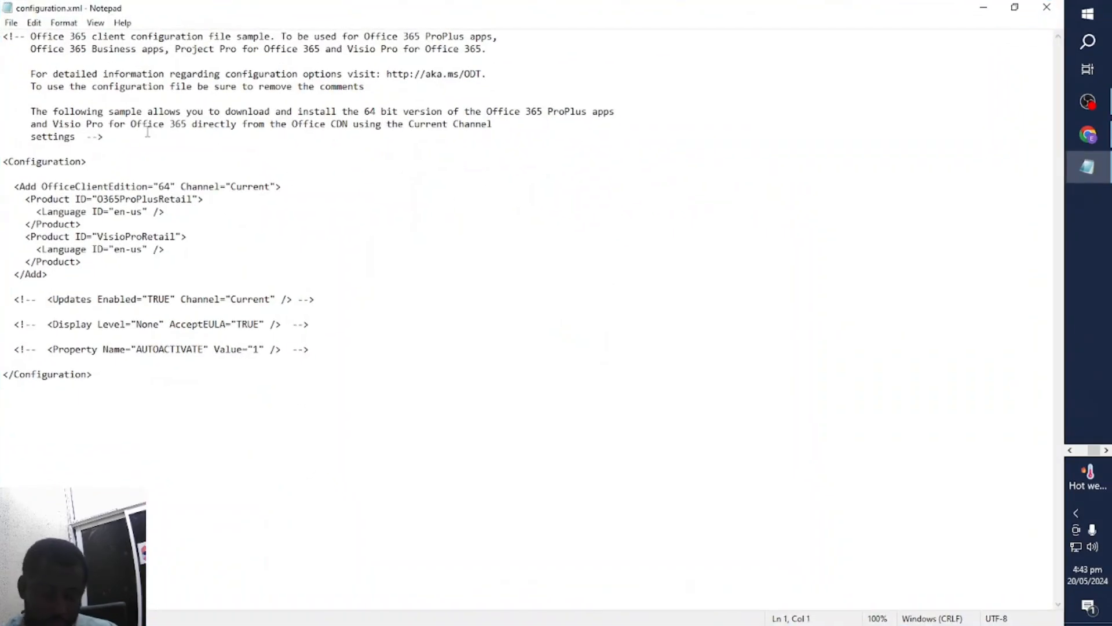
key("ctrl+a")
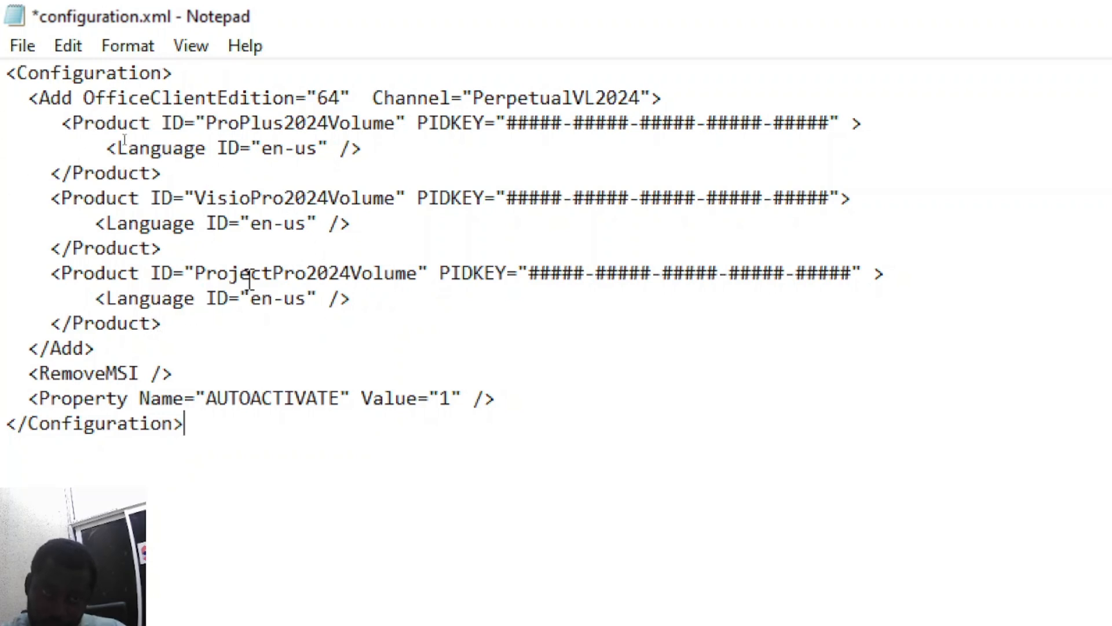
mouse_move(345, 277)
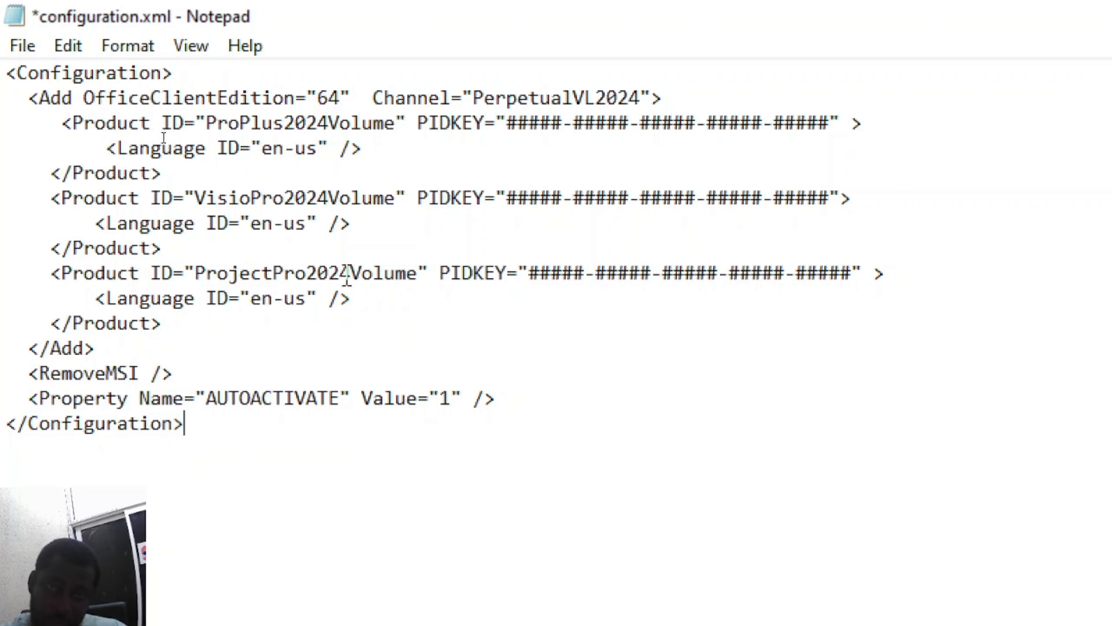
mouse_move(321, 272)
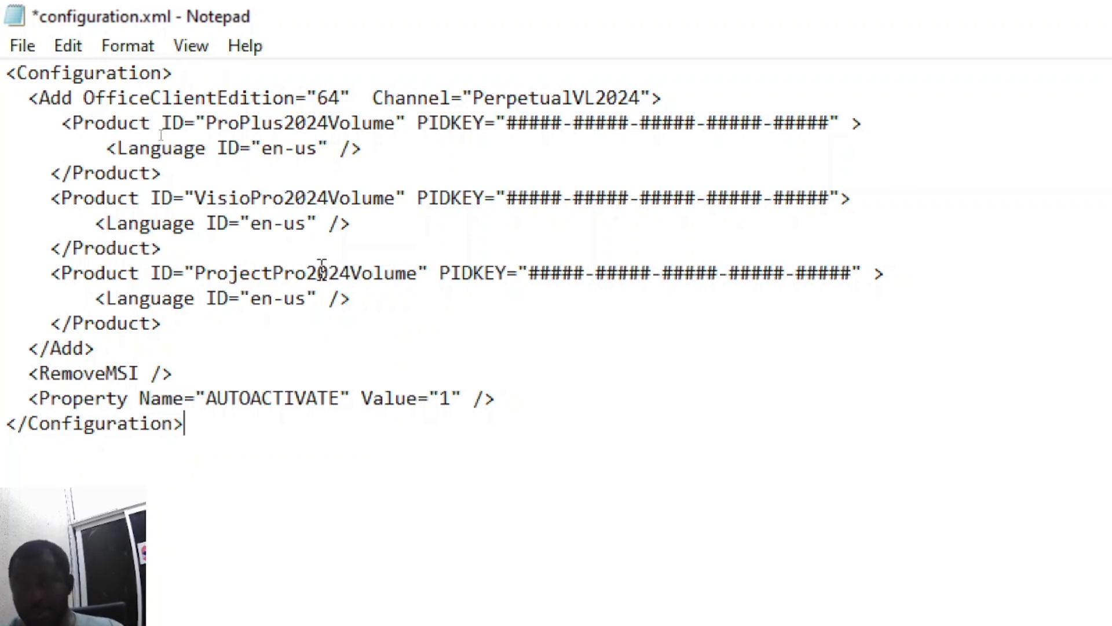
mouse_move(348, 347)
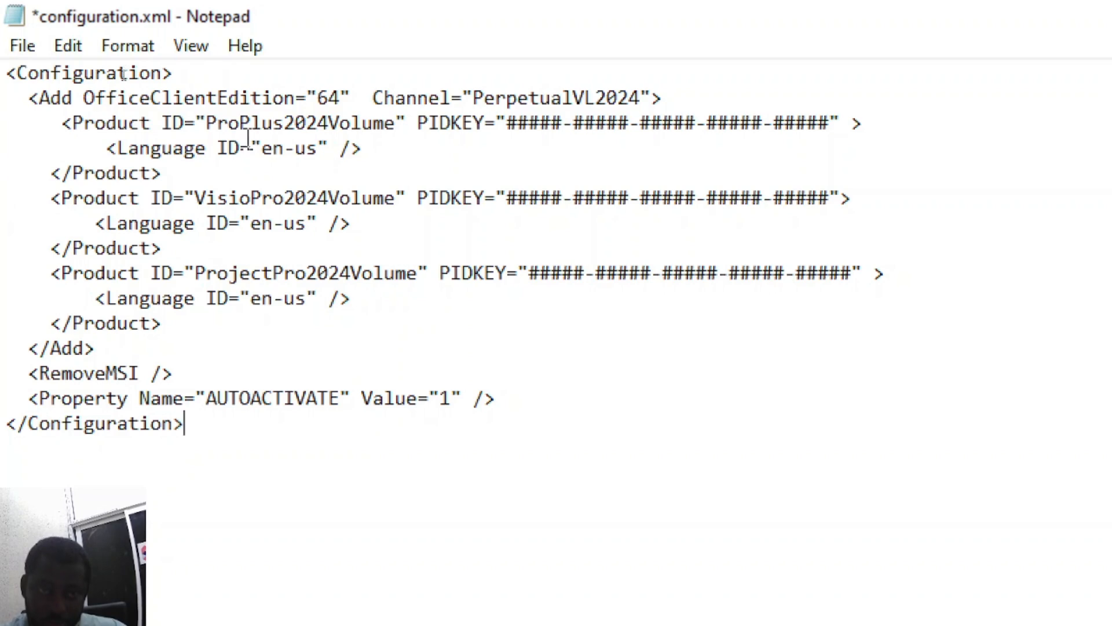
Delete the Visio and Project Product blocks, keeping only ProPlus2024Volume, and save configuration.xml.
left_click_drag(54, 196, 120, 223)
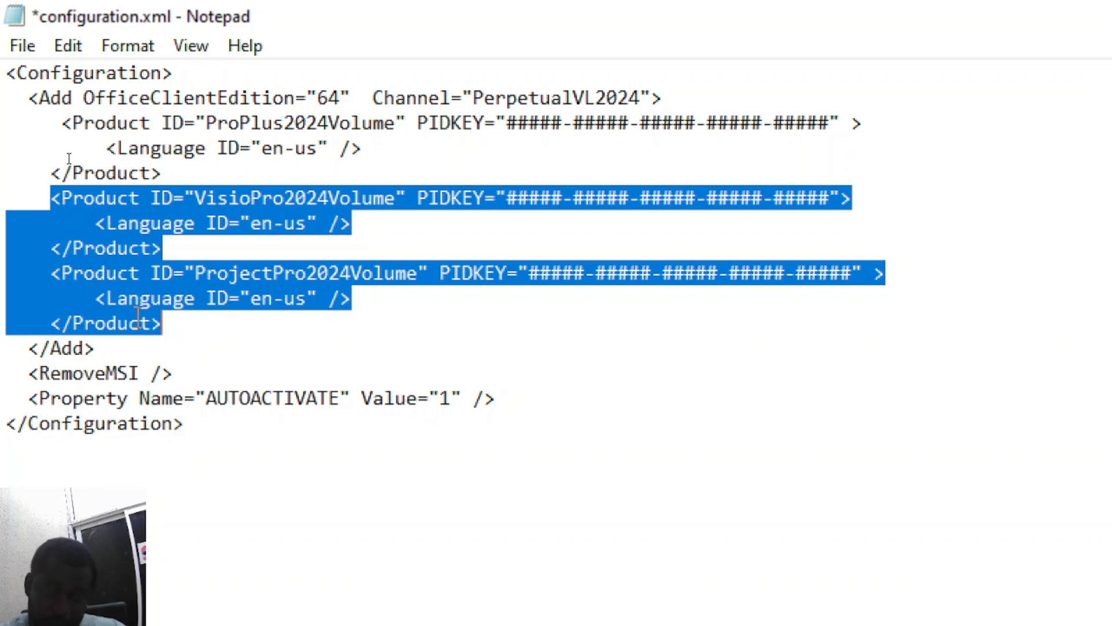
key("Delete")
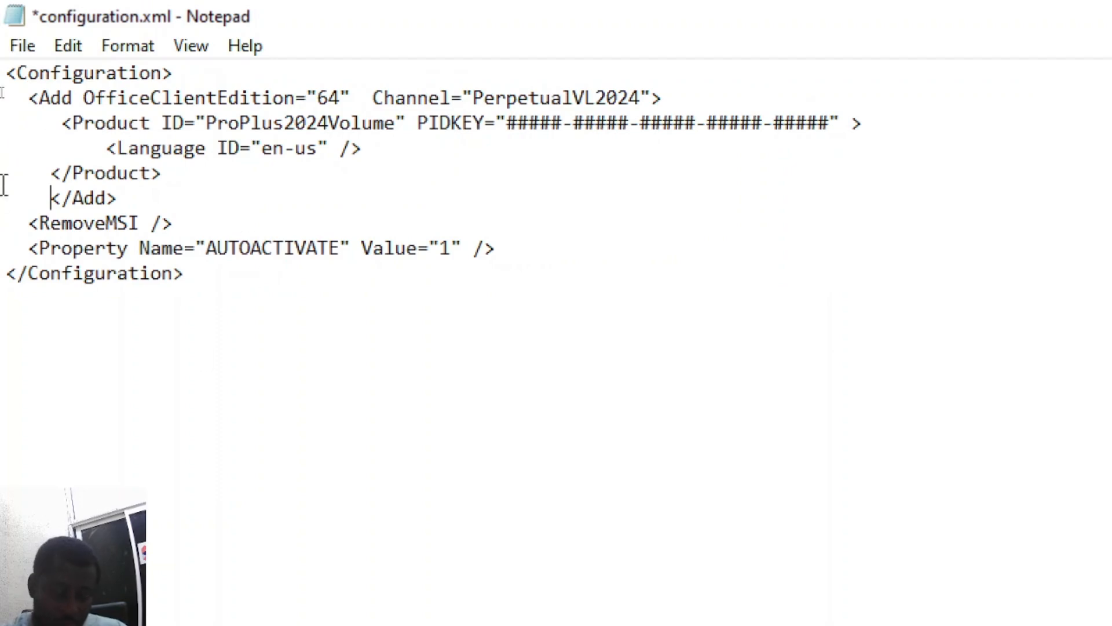
mouse_move(28, 40)
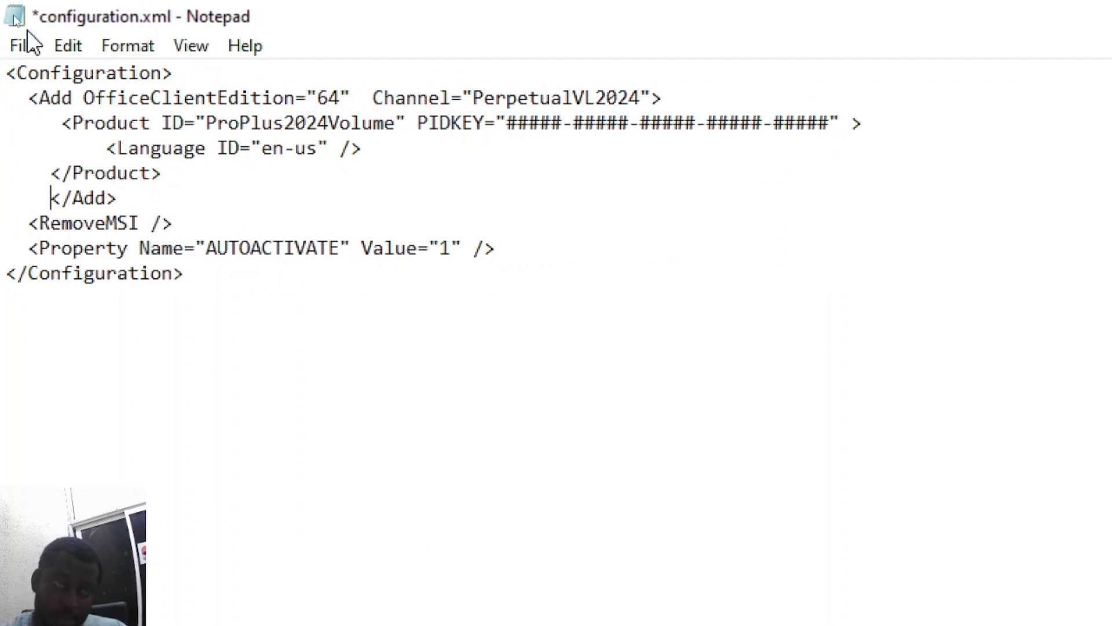
left_click(22, 45)
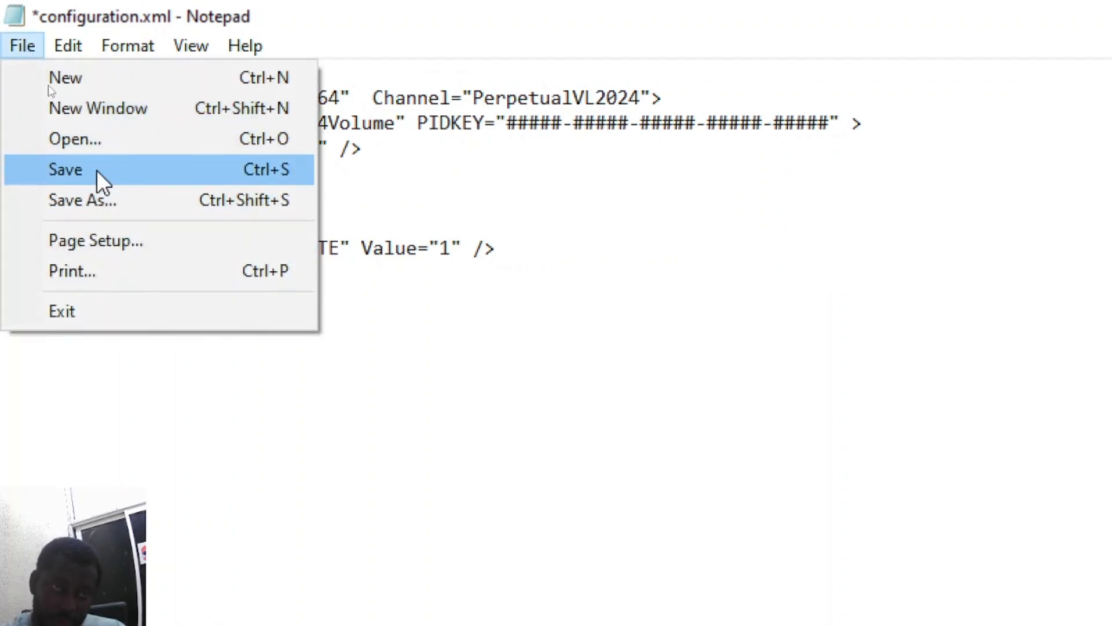
left_click(64, 169)
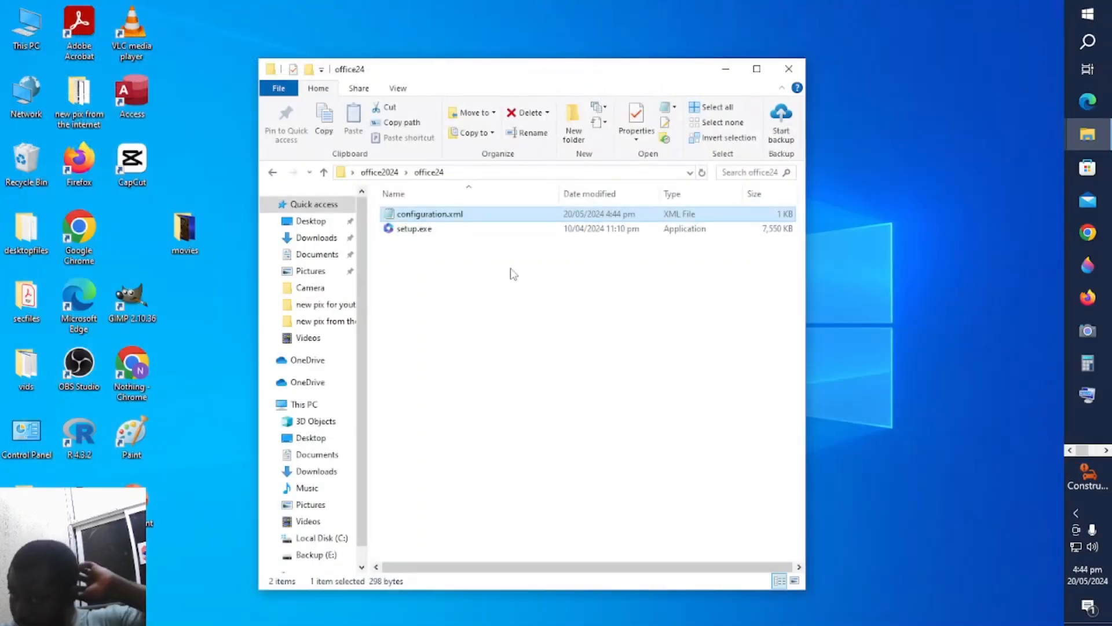
left_click(518, 326)
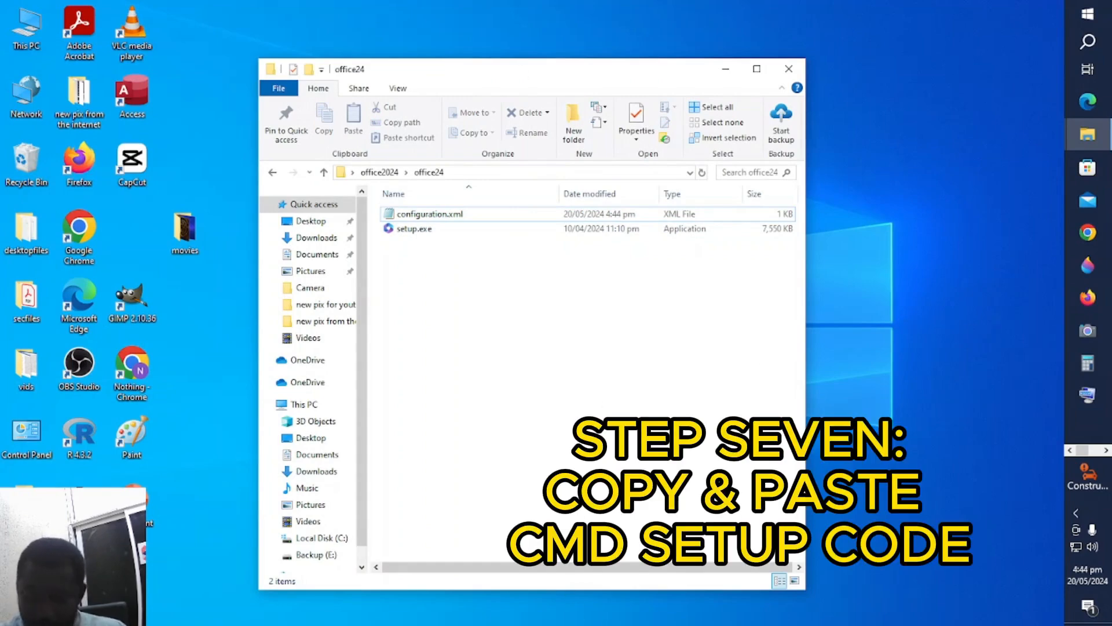
mouse_move(914, 348)
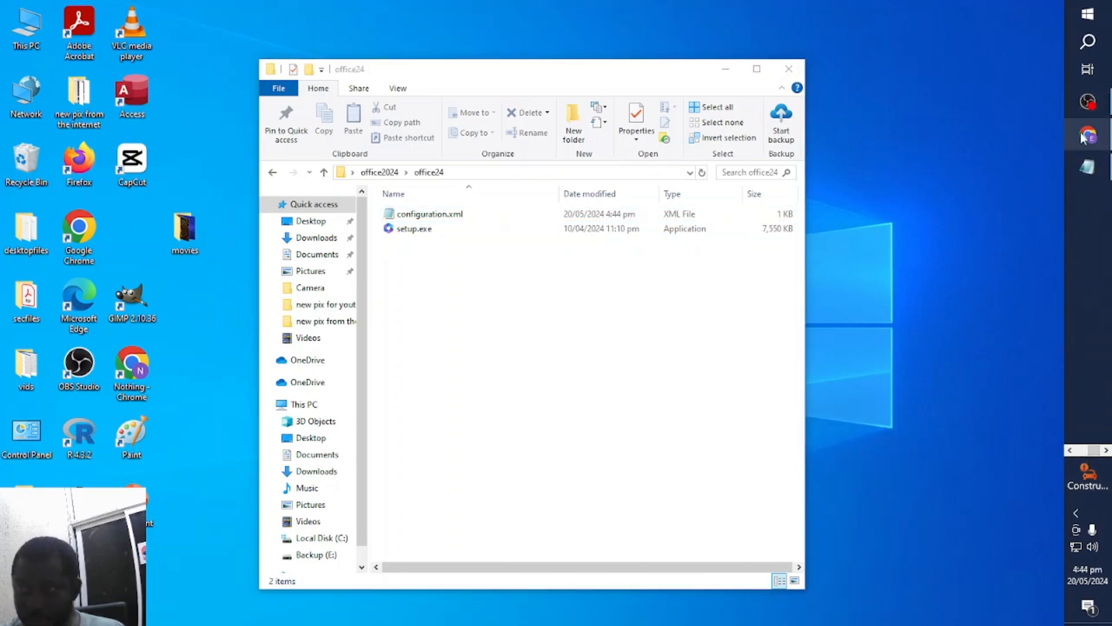
Copy the setup.exe /configure configuration.xml command from the Learn install article.
left_click(1088, 134)
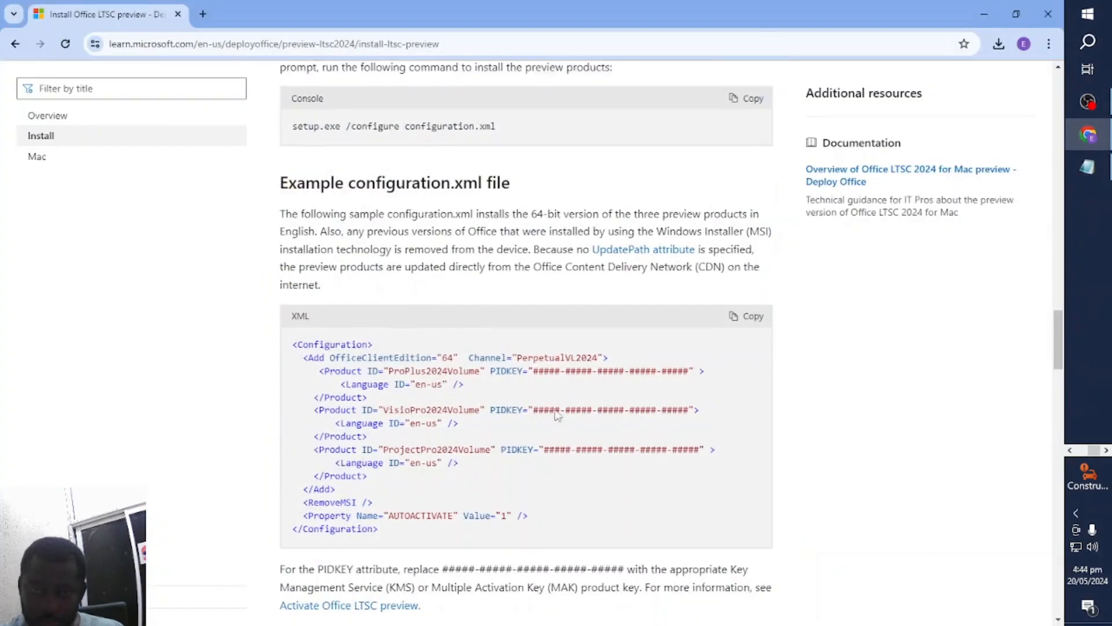
scroll("up", 3)
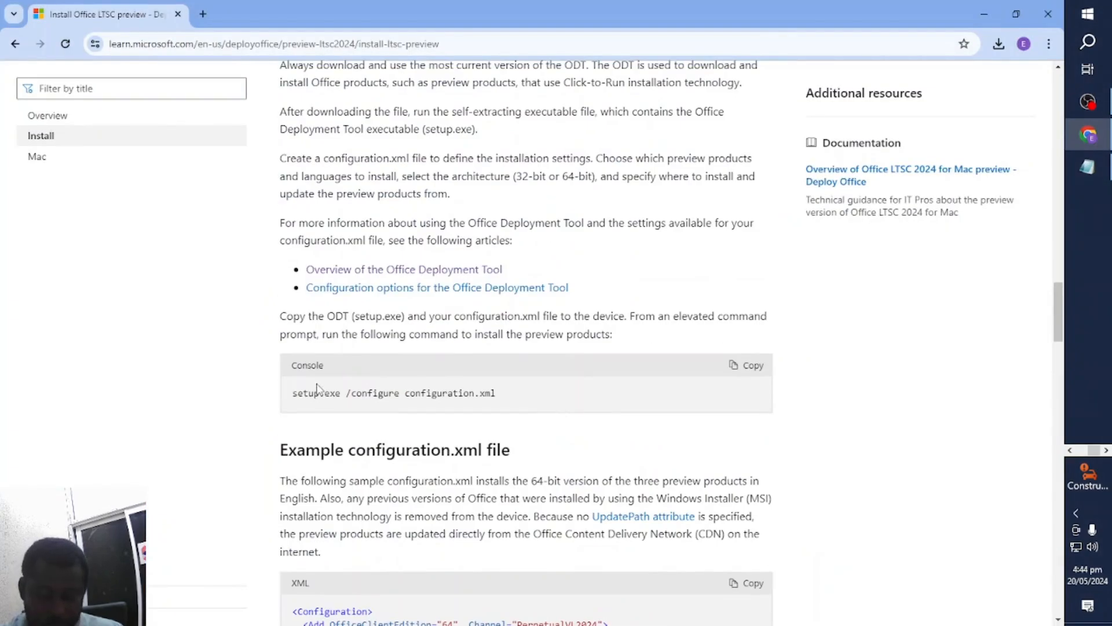
key("ctrl+plus")
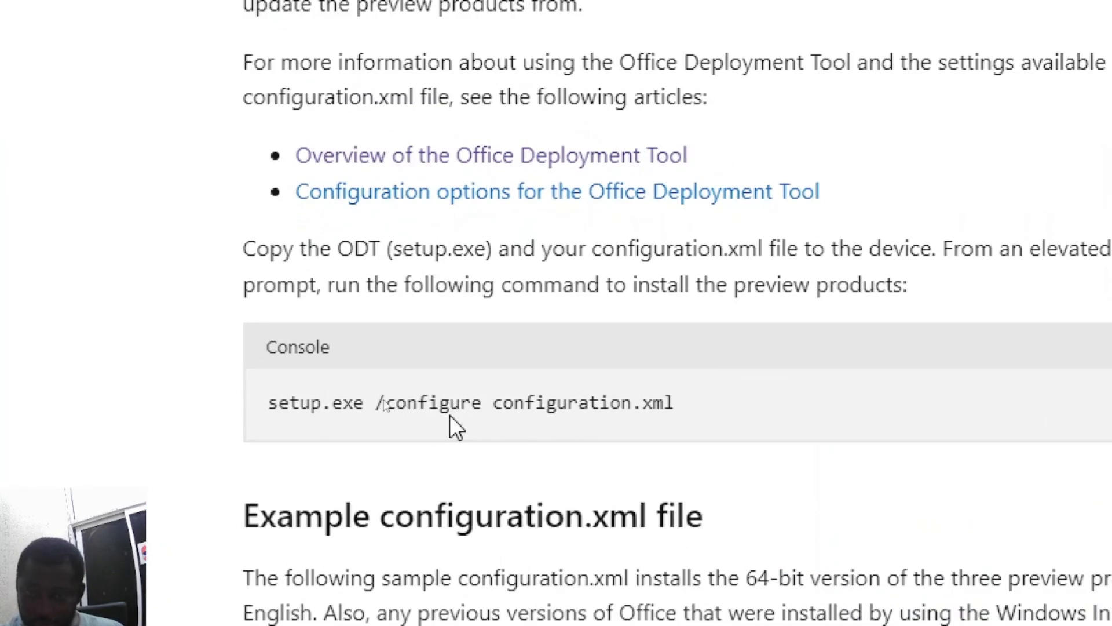
triple_click(472, 402)
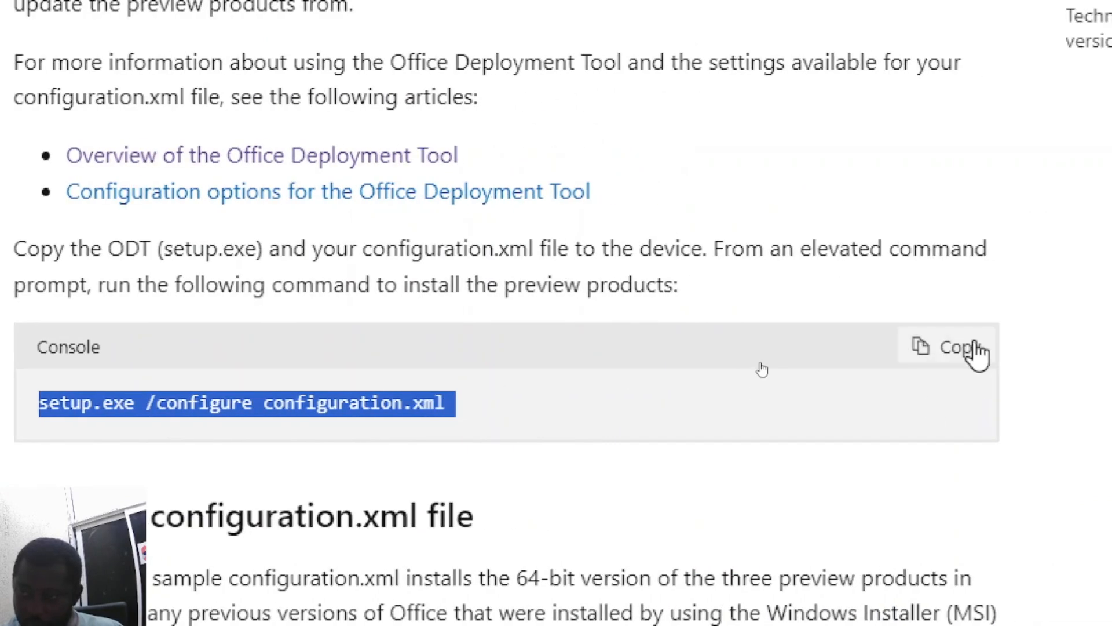
key("ctrl+minus")
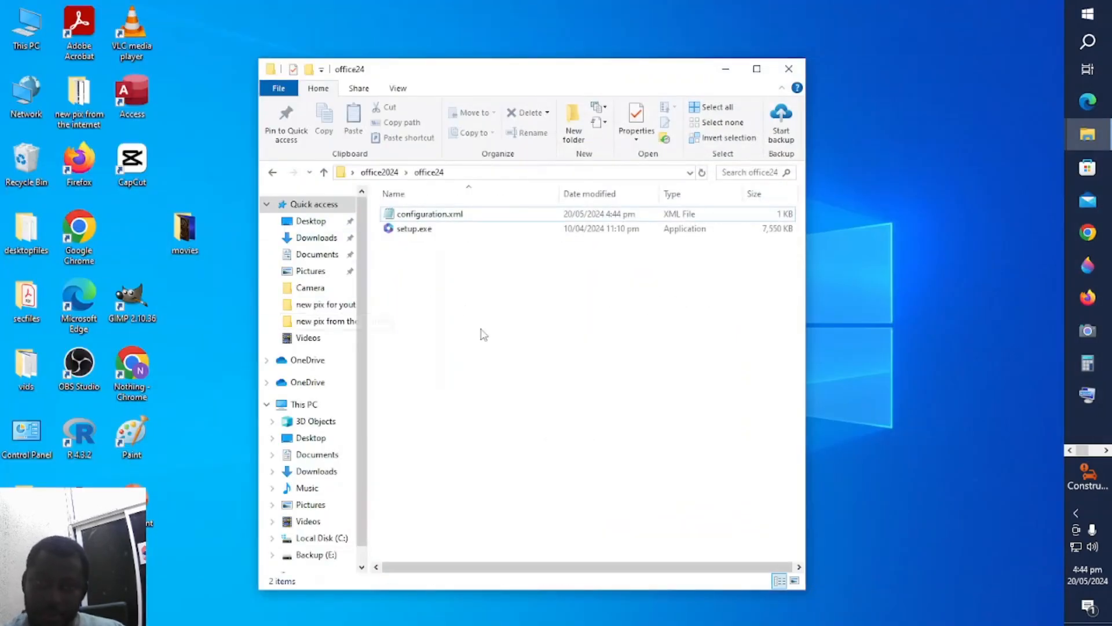
mouse_move(532, 78)
type("C:\\Windows\\System32\\cmd.exe")
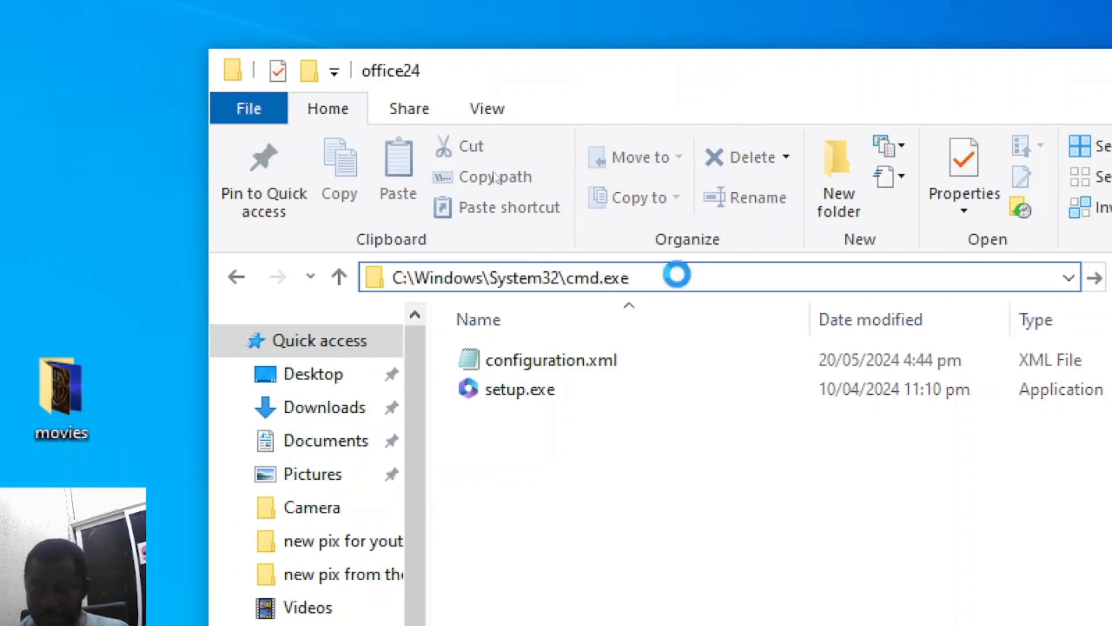
Enter setup.exe /configure configuration.xml in a Command Prompt opened from the office24 folder.
key("Return")
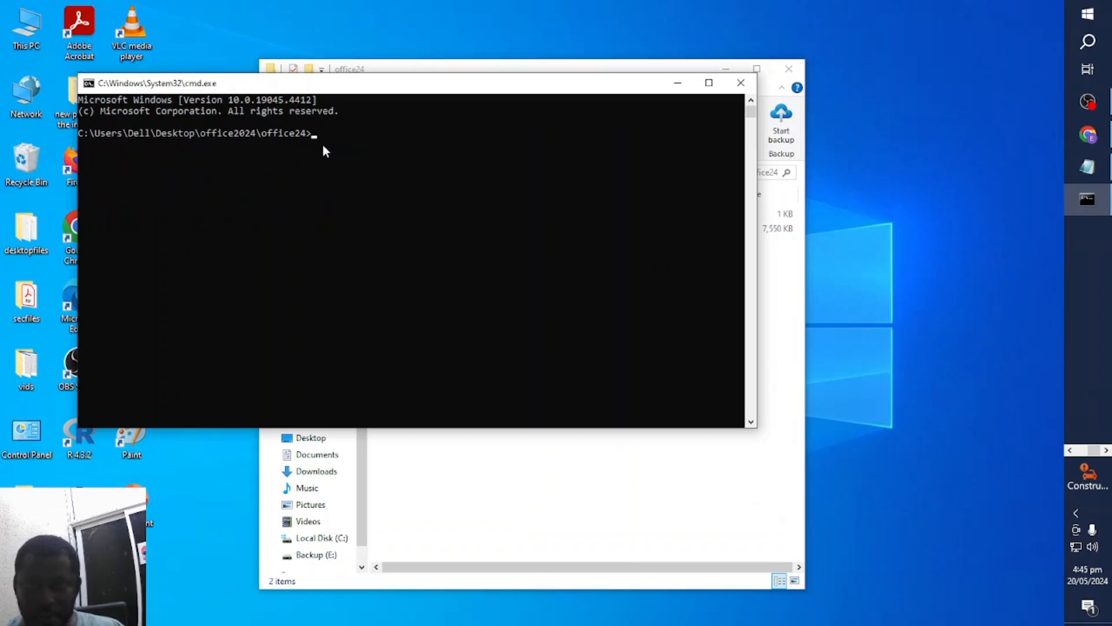
mouse_move(367, 141)
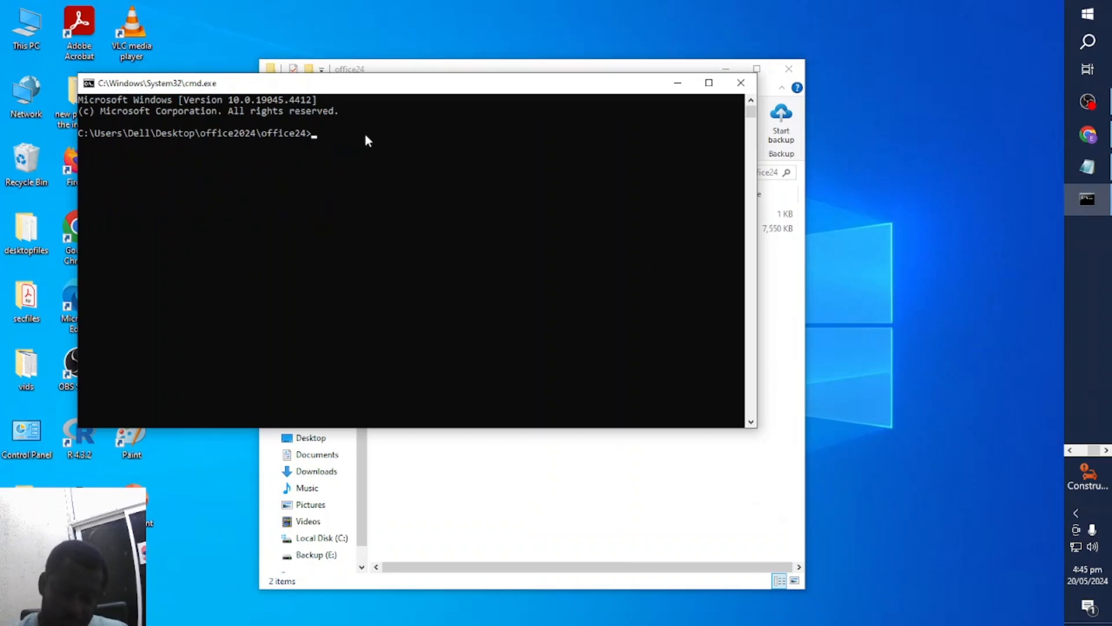
type("setup.exe /configure configuration.xml")
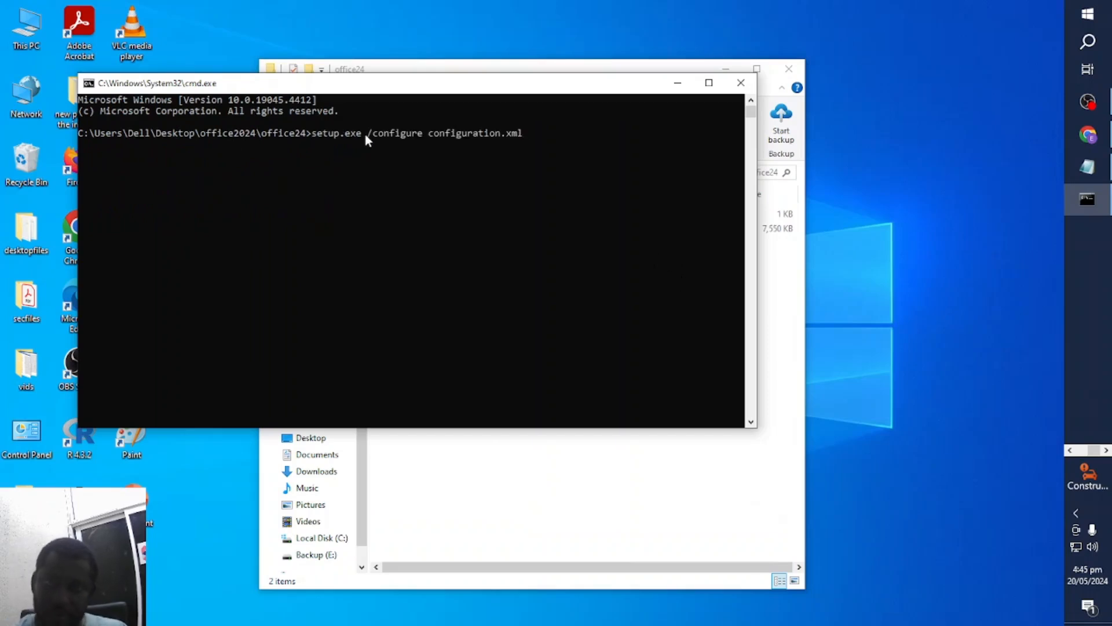
mouse_move(532, 119)
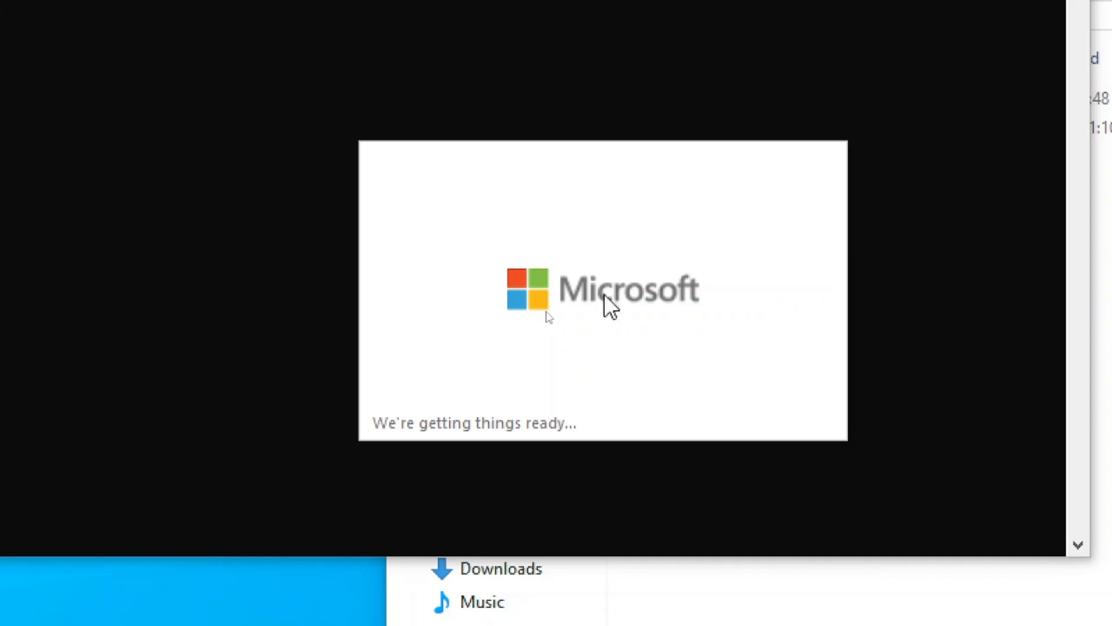
mouse_move(676, 291)
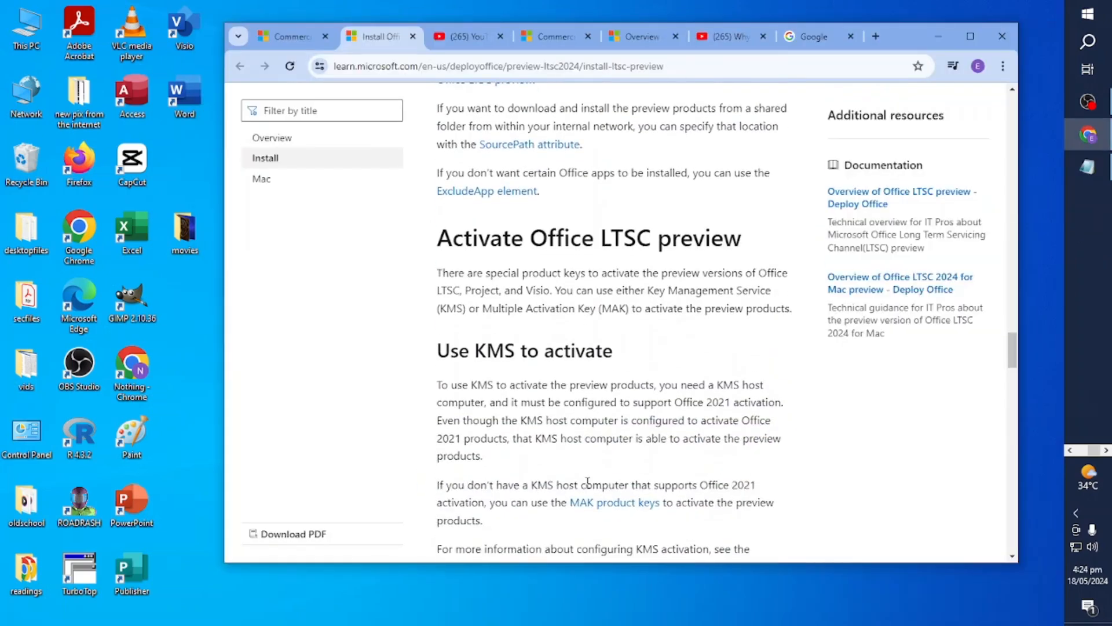
Copy the KMS product key for Office LTSC 2024 commercial preview from the activation table.
scroll("down", 3)
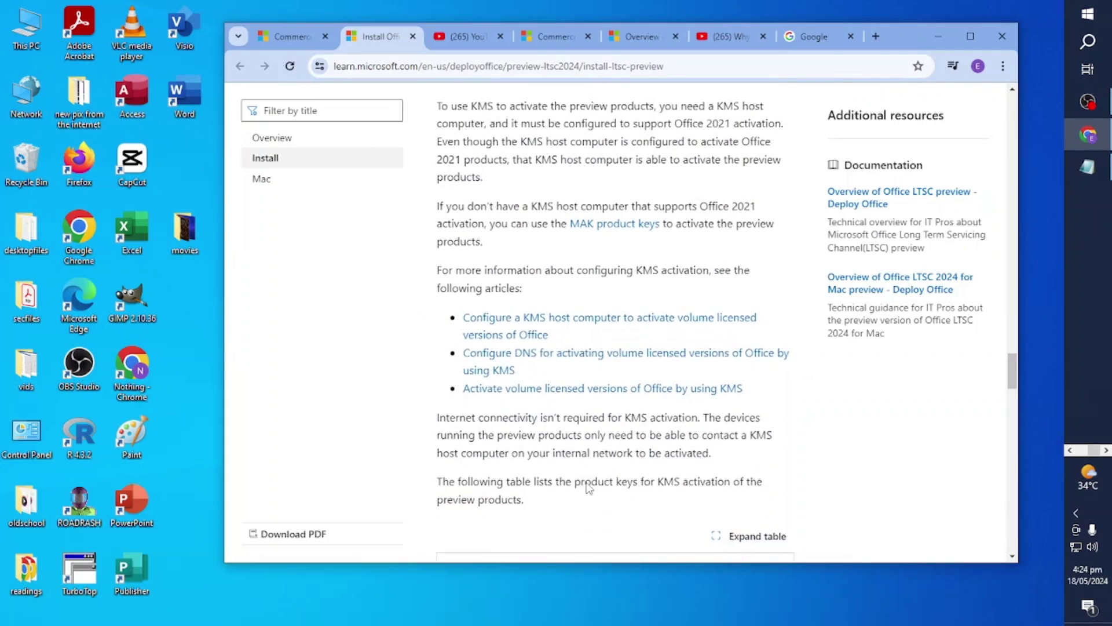
scroll("down", 3)
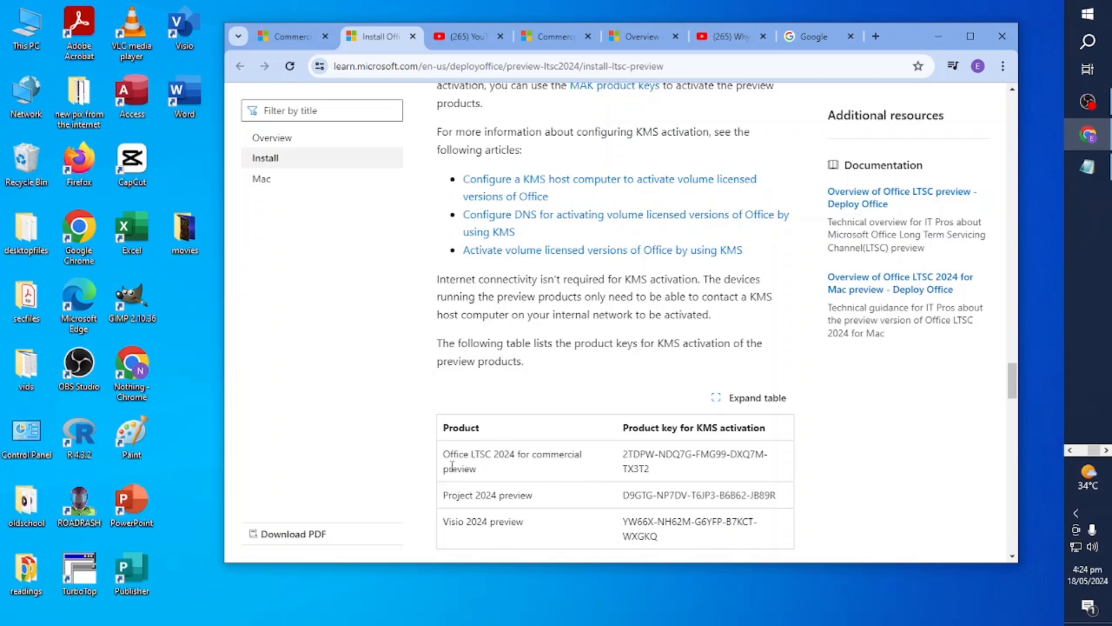
mouse_move(497, 473)
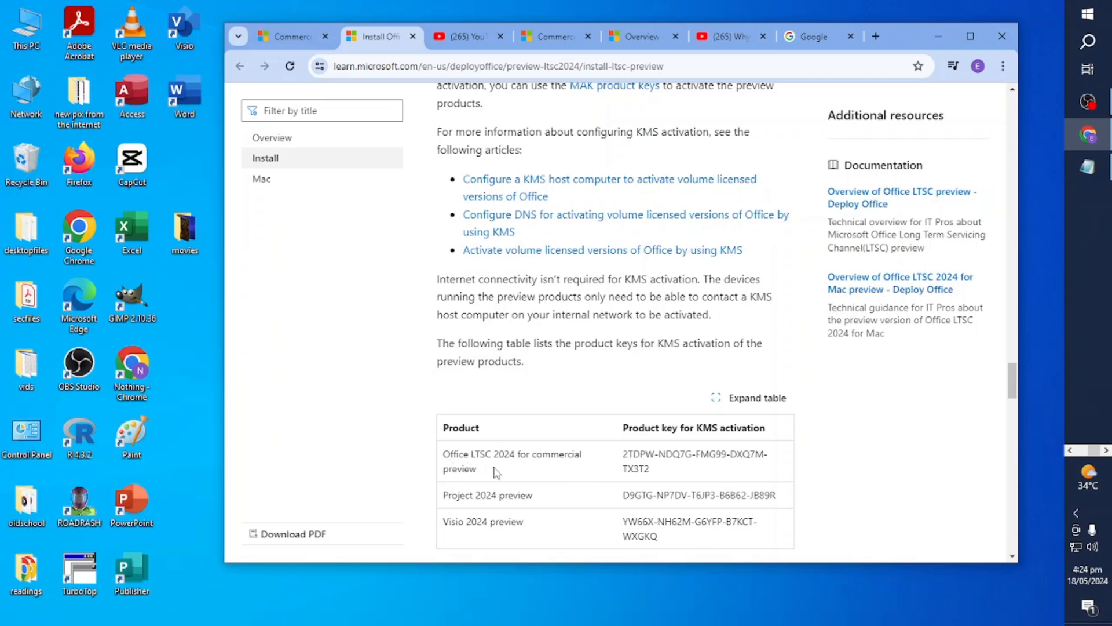
mouse_move(546, 469)
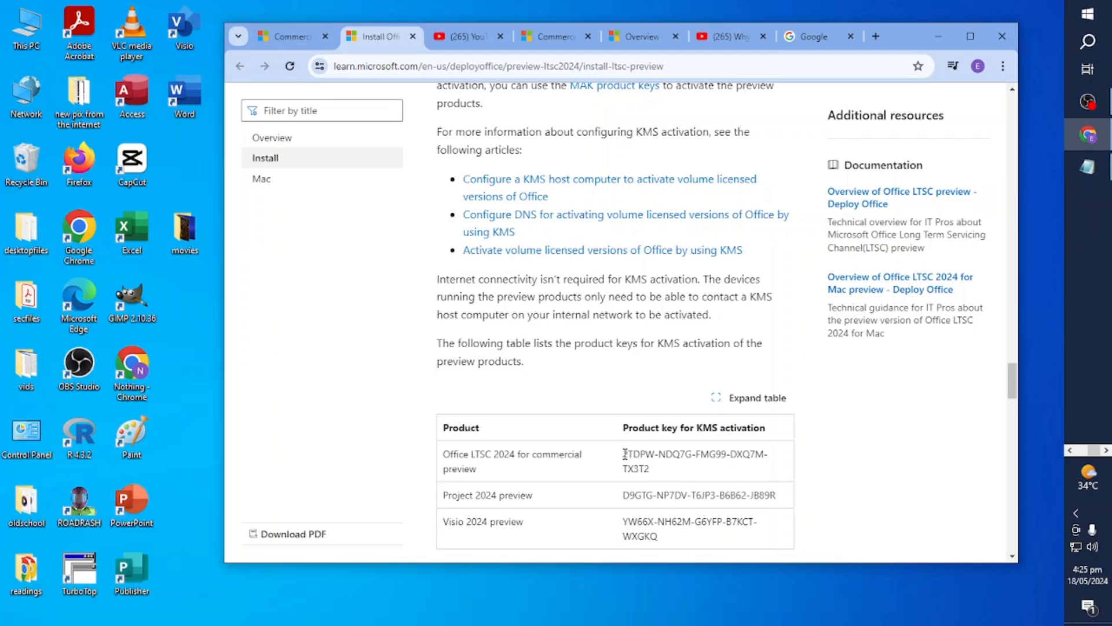
right_click(695, 461)
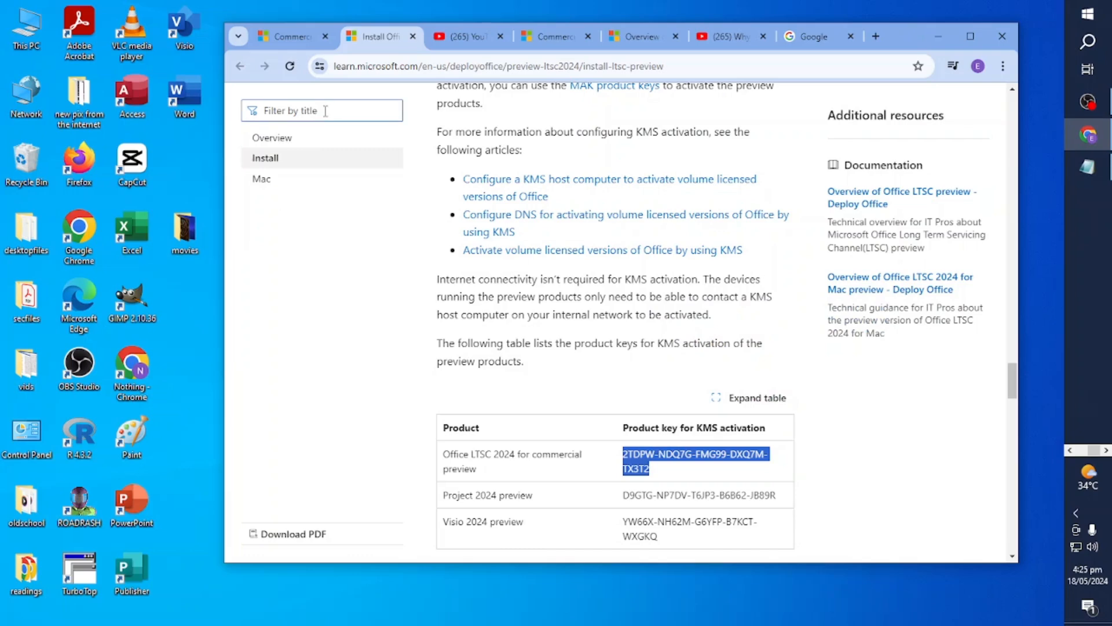
mouse_move(357, 157)
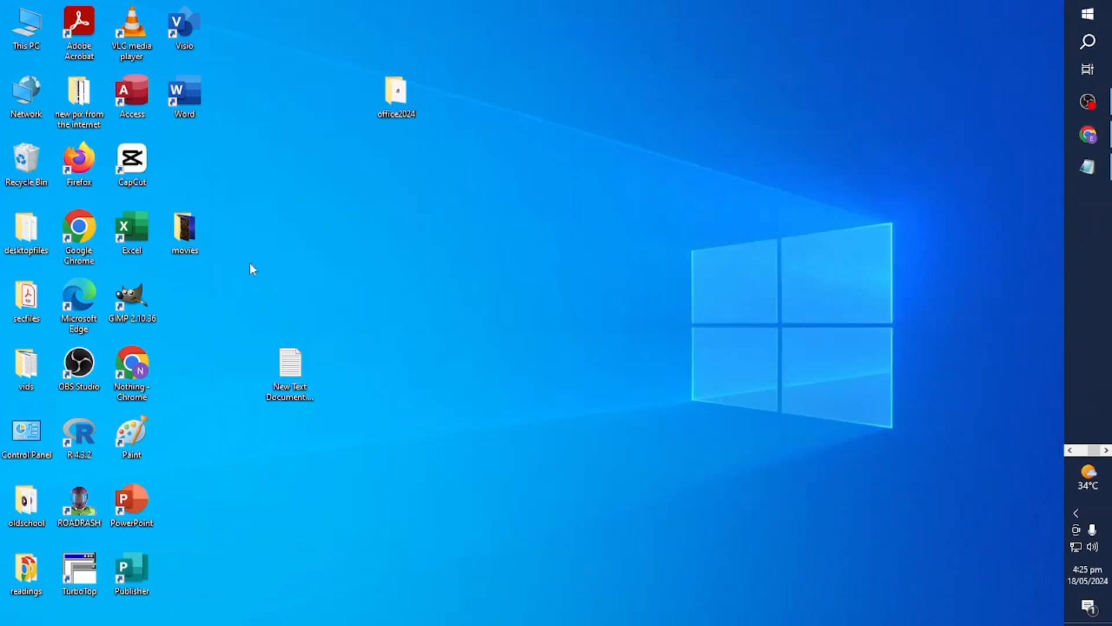
Launch Microsoft Word from its desktop shortcut.
left_click(184, 96)
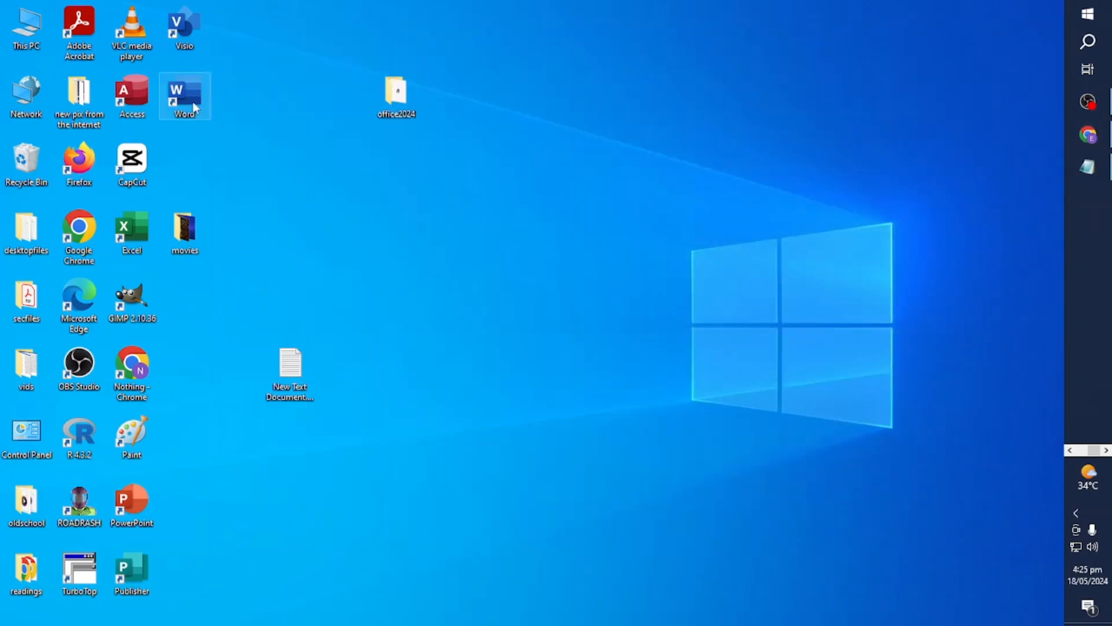
double_click(184, 96)
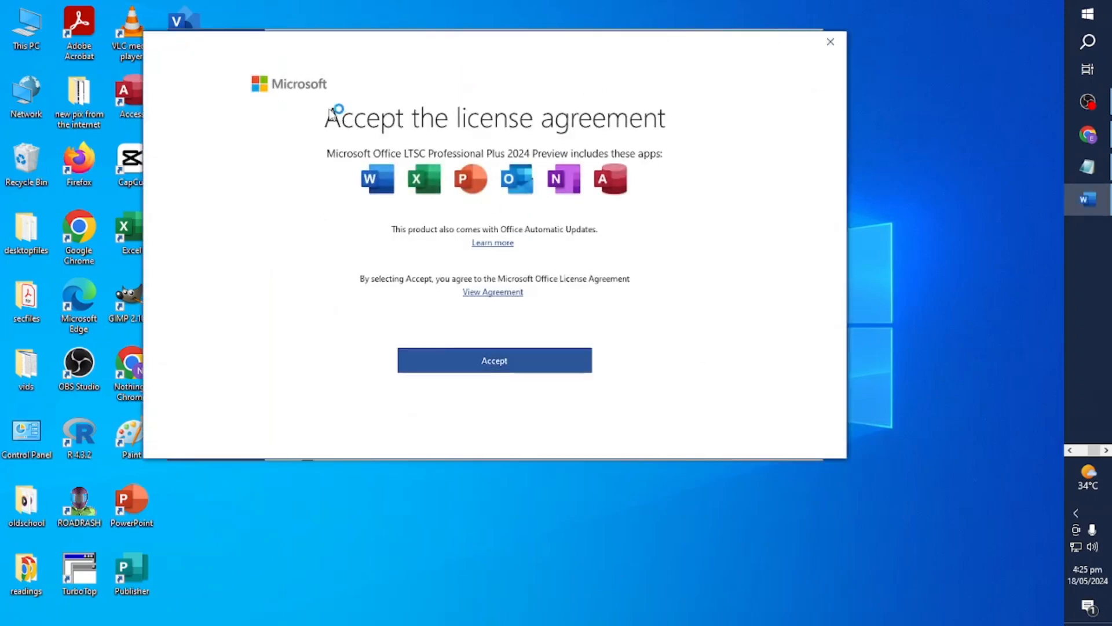
mouse_move(516, 153)
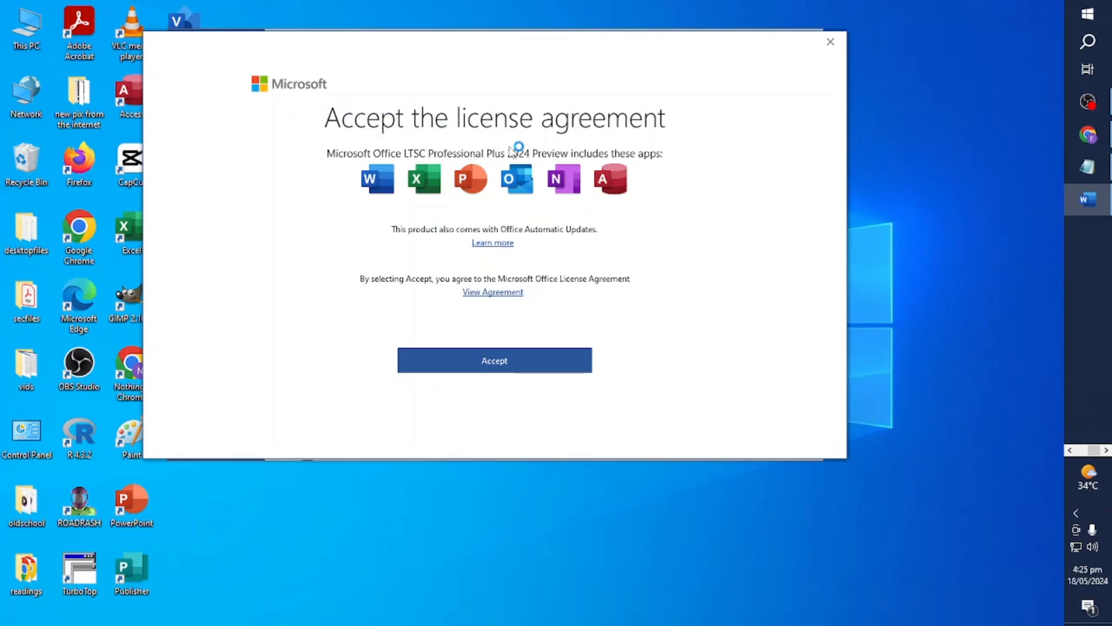
mouse_move(332, 157)
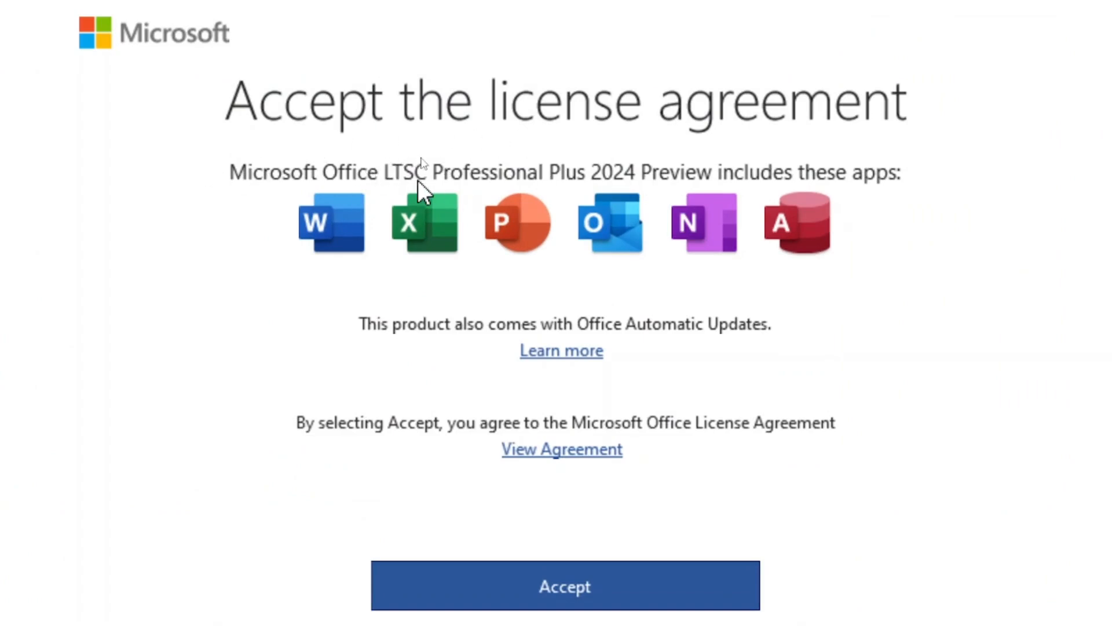
mouse_move(656, 188)
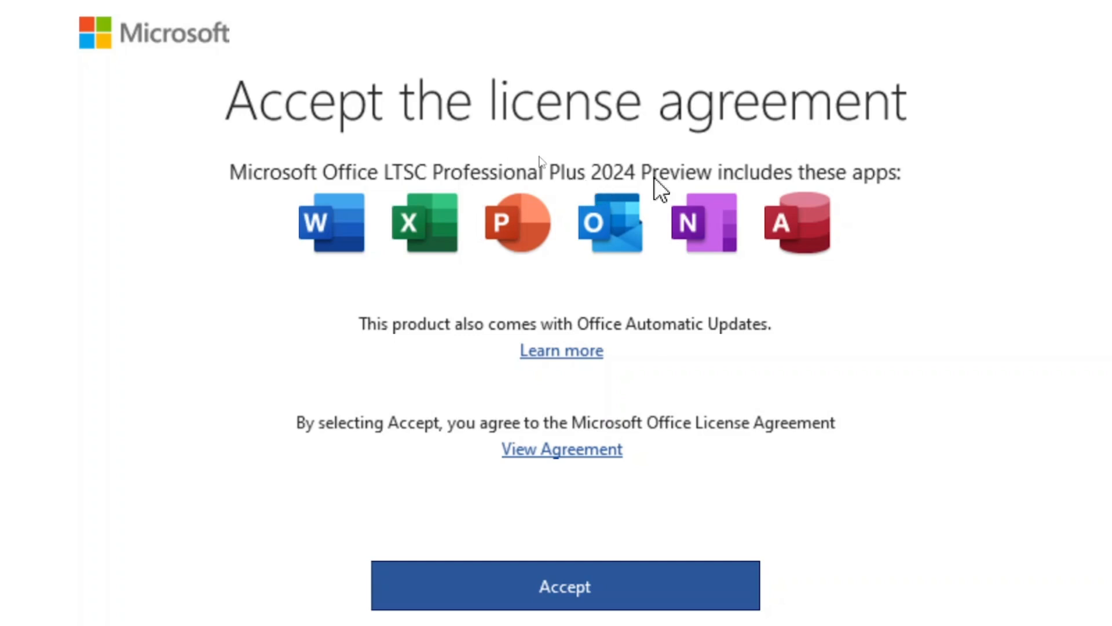
mouse_move(347, 244)
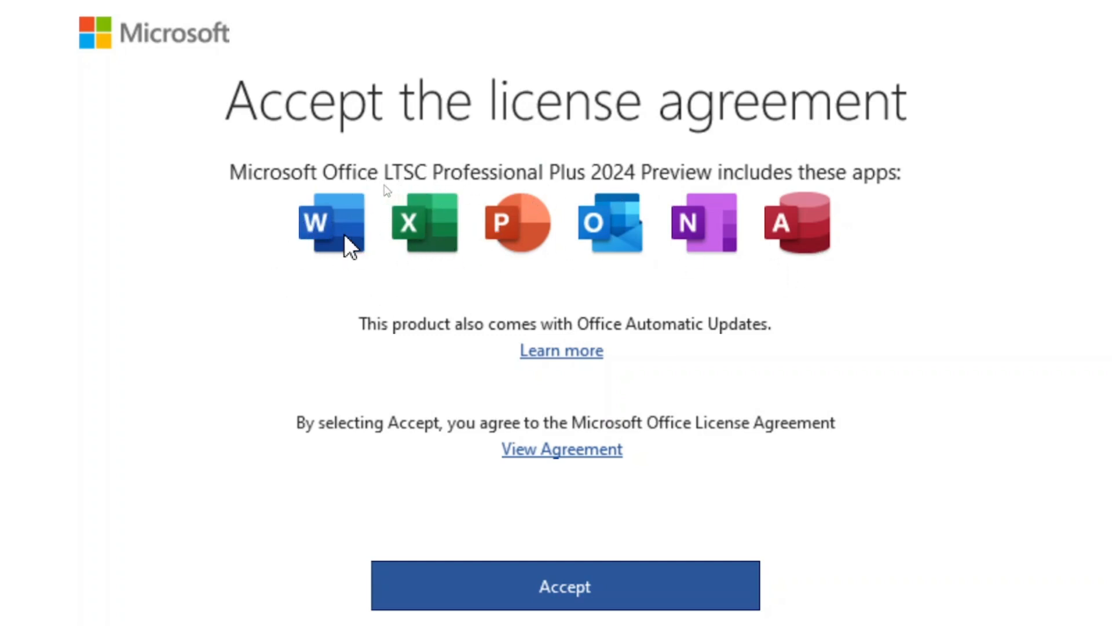
mouse_move(589, 237)
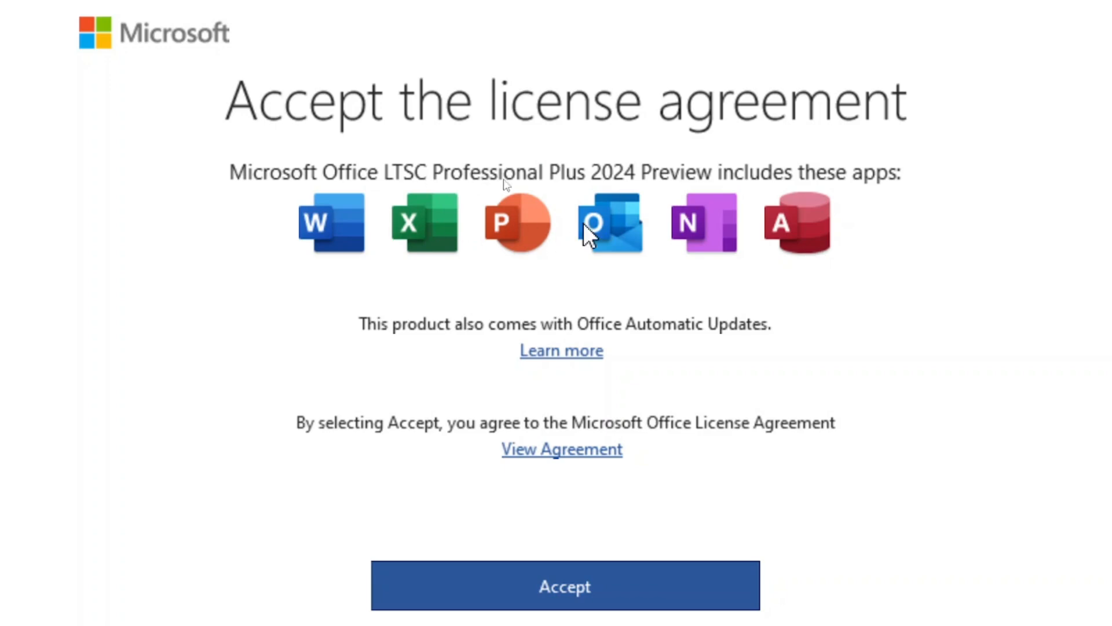
mouse_move(575, 441)
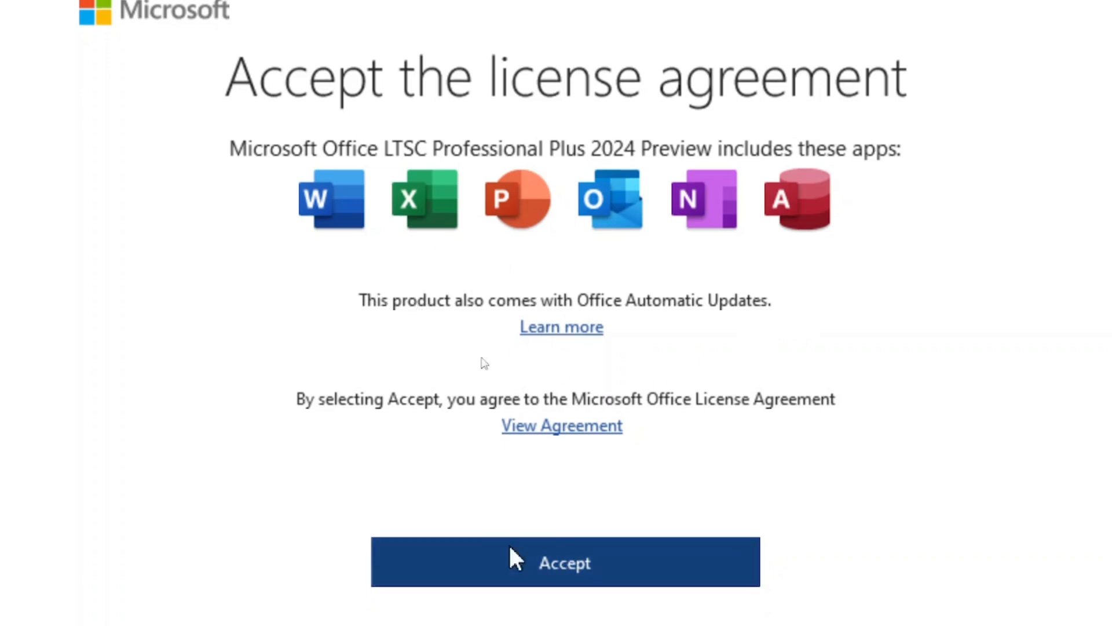
Accept the Office license agreement and show the Account page confirming Product Activated.
scroll("down", 3)
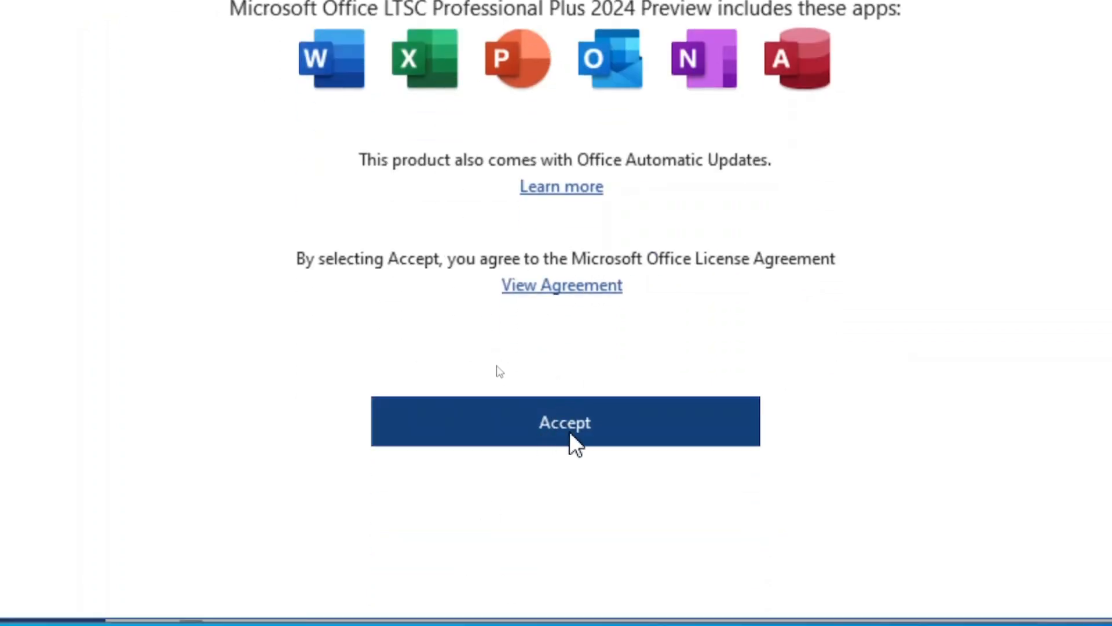
left_click(564, 422)
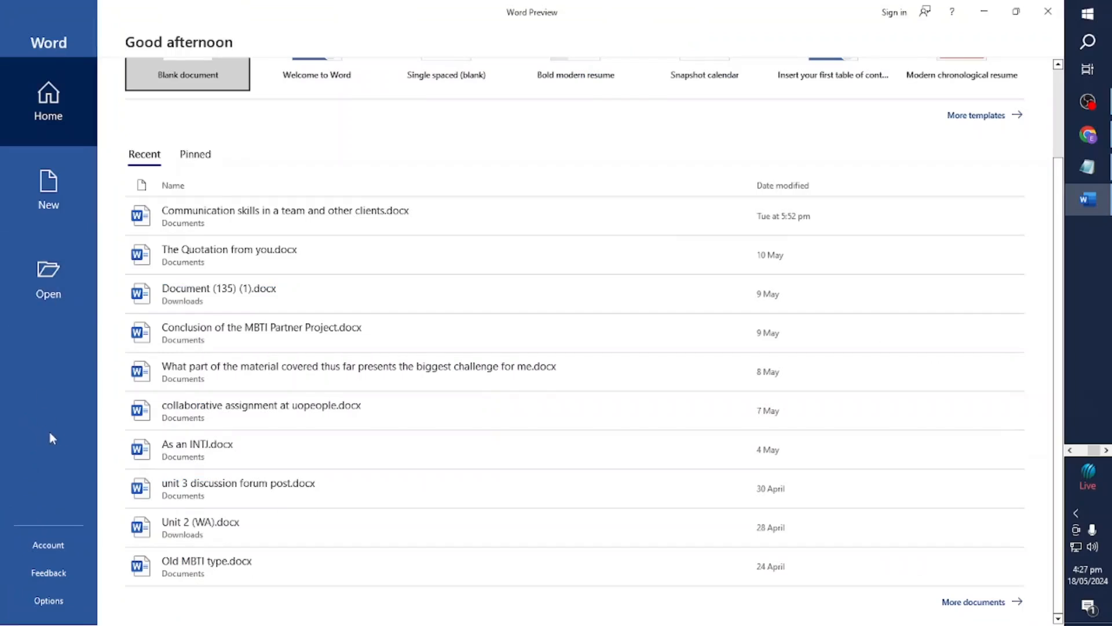
mouse_move(67, 519)
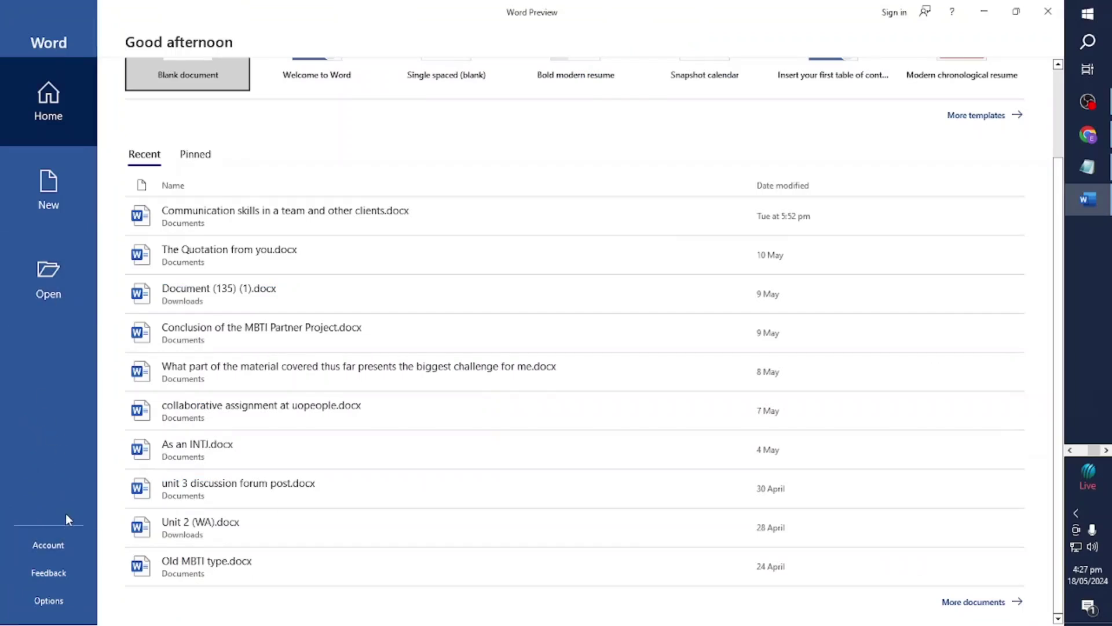
left_click(48, 544)
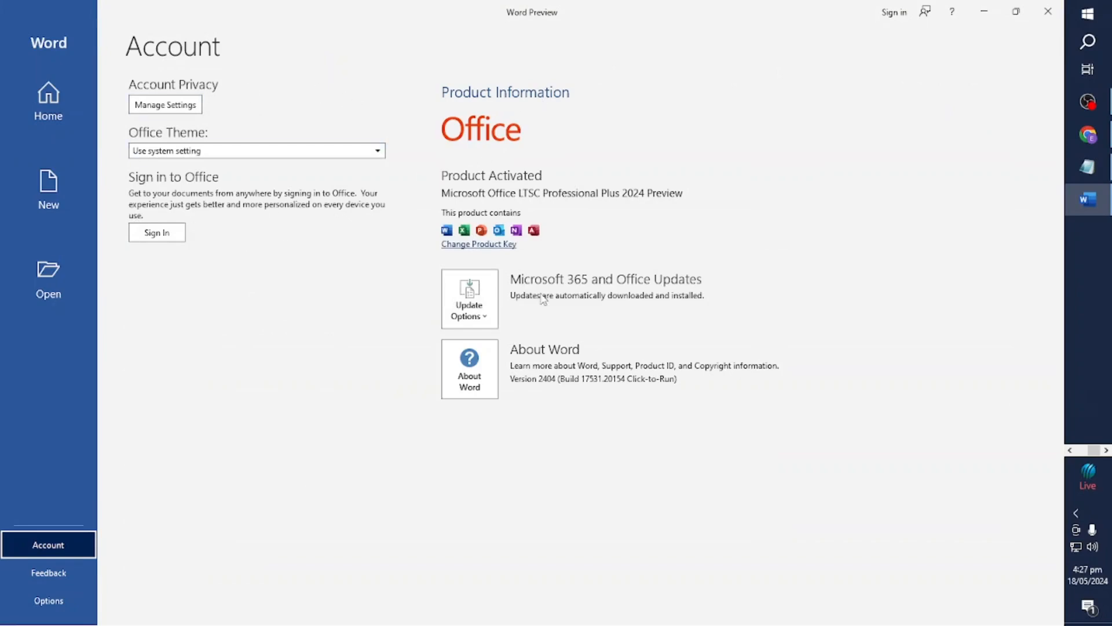
mouse_move(464, 173)
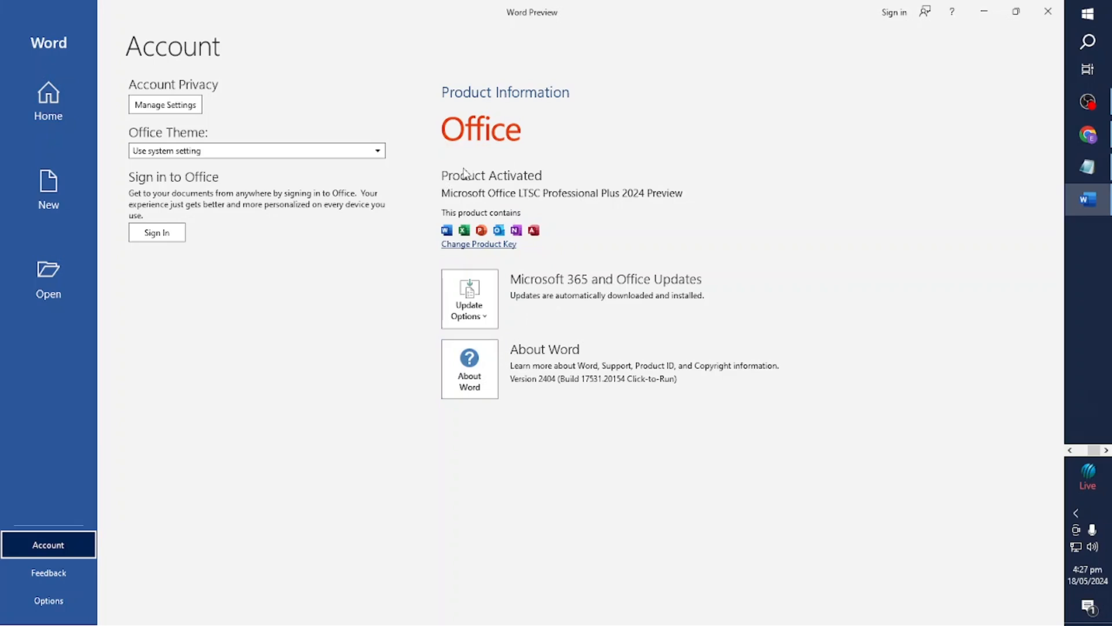
mouse_move(484, 257)
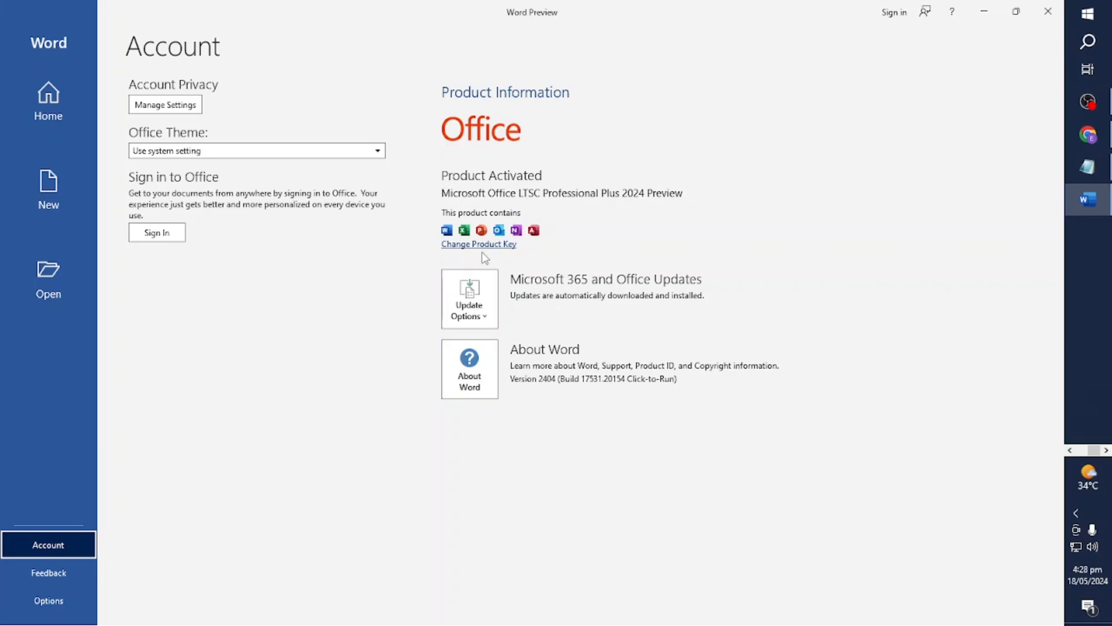
mouse_move(480, 210)
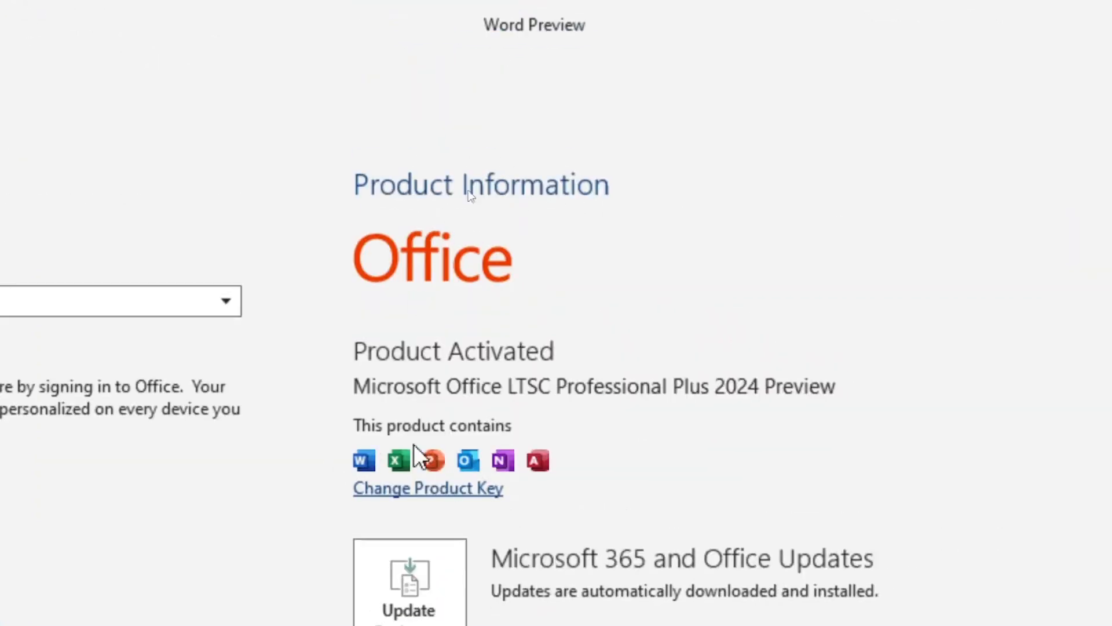
mouse_move(390, 397)
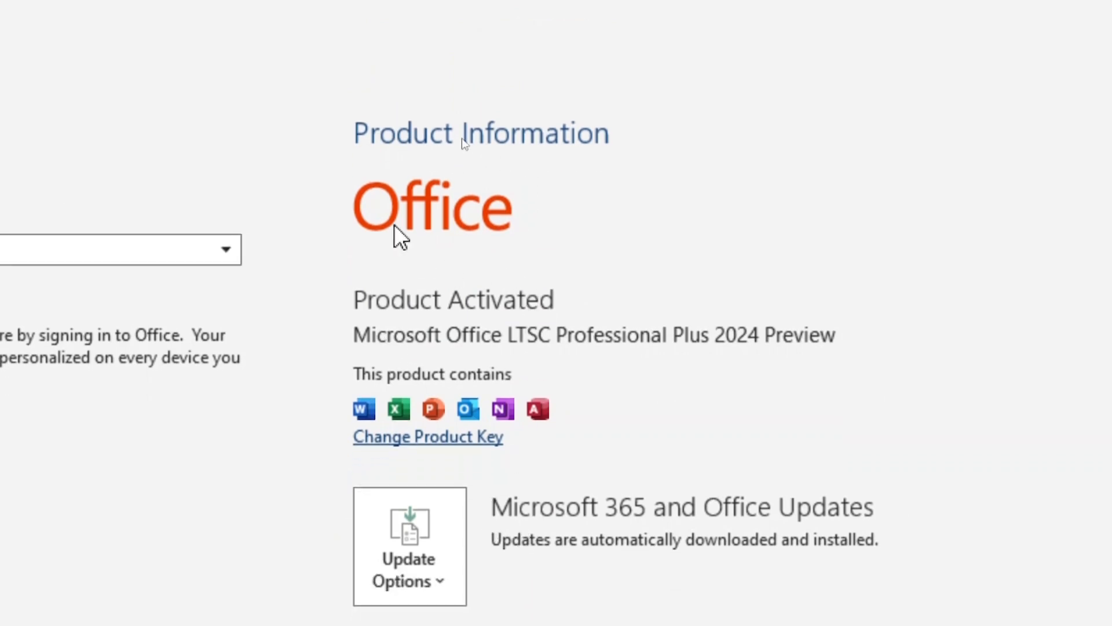
scroll("down", 3)
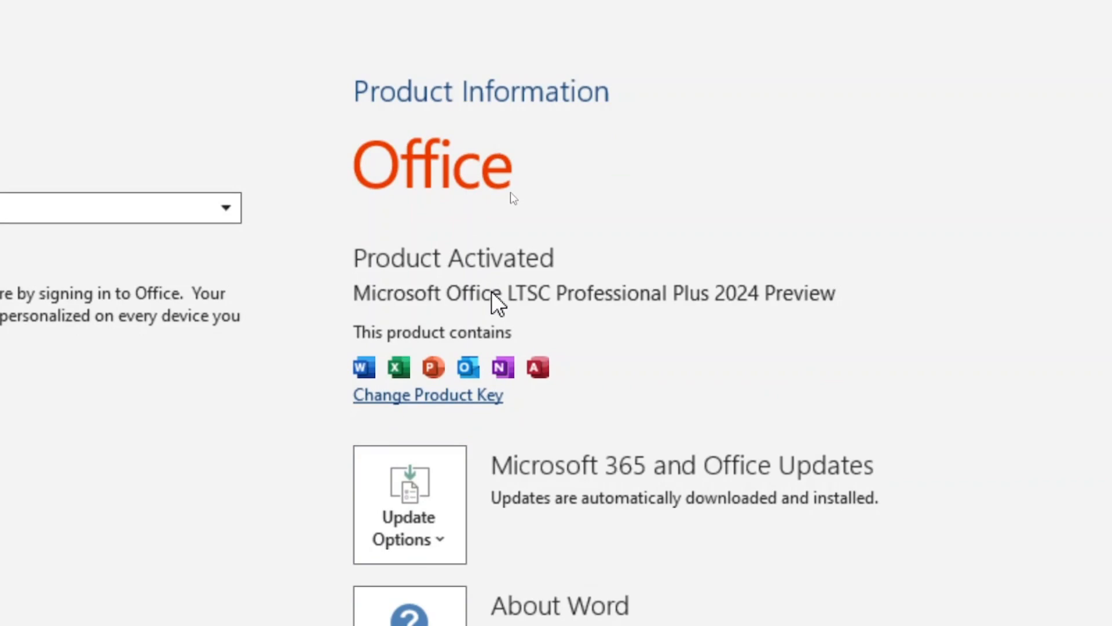
scroll("down", 3)
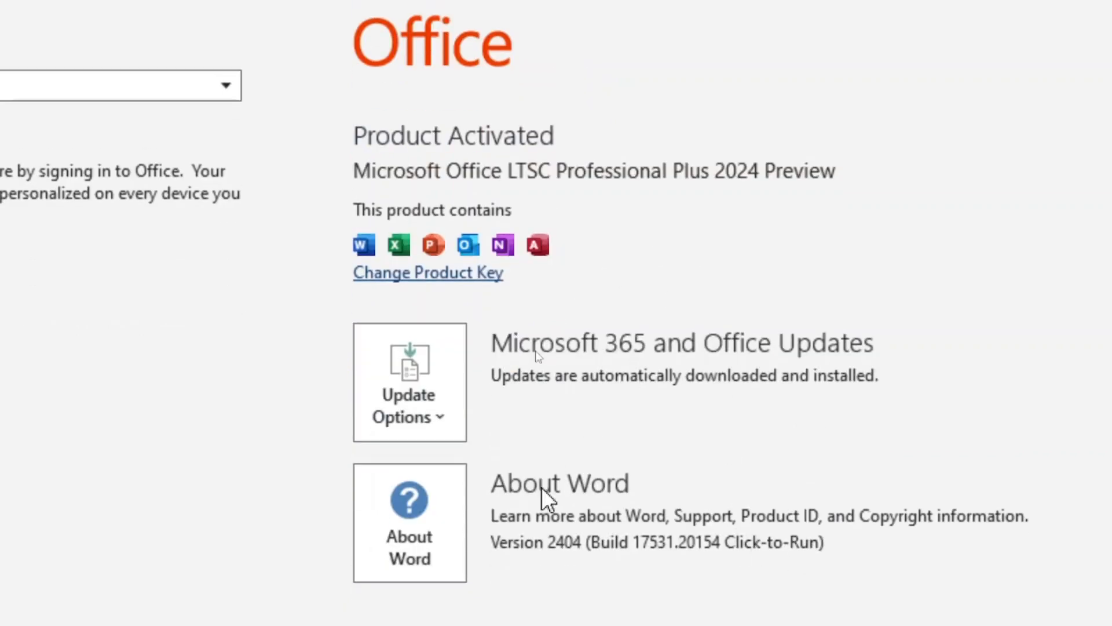
scroll("down", 3)
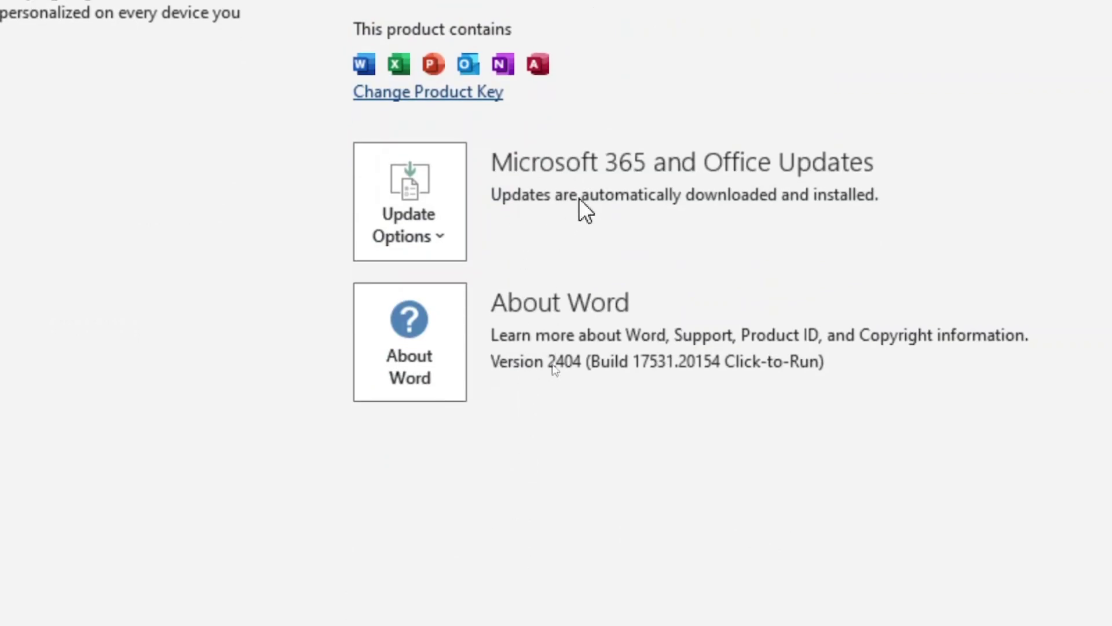
mouse_move(575, 467)
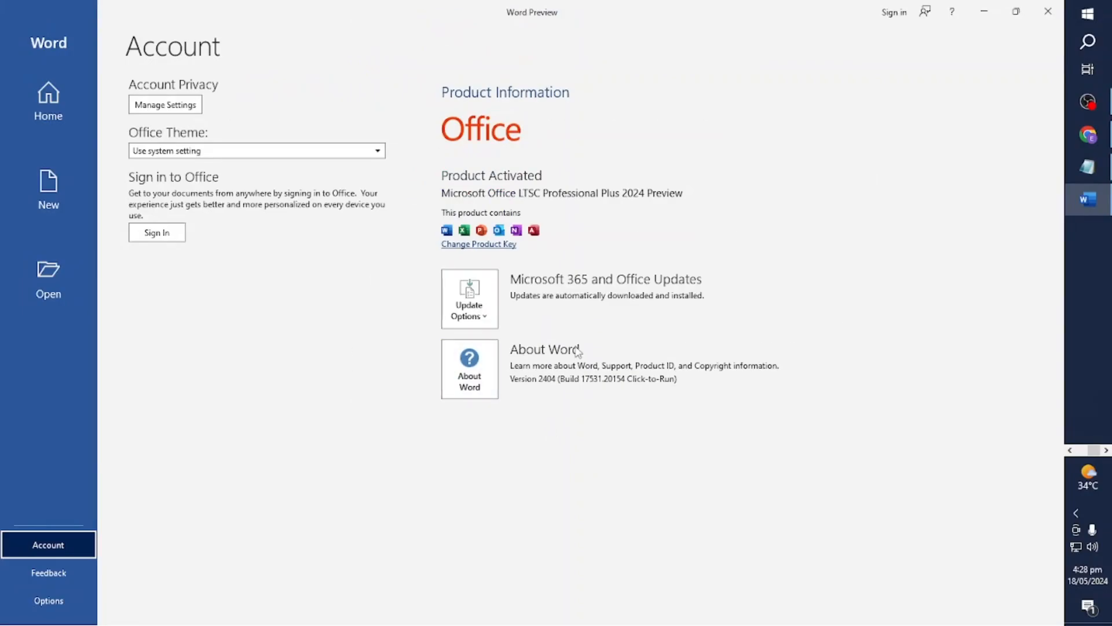
mouse_move(680, 333)
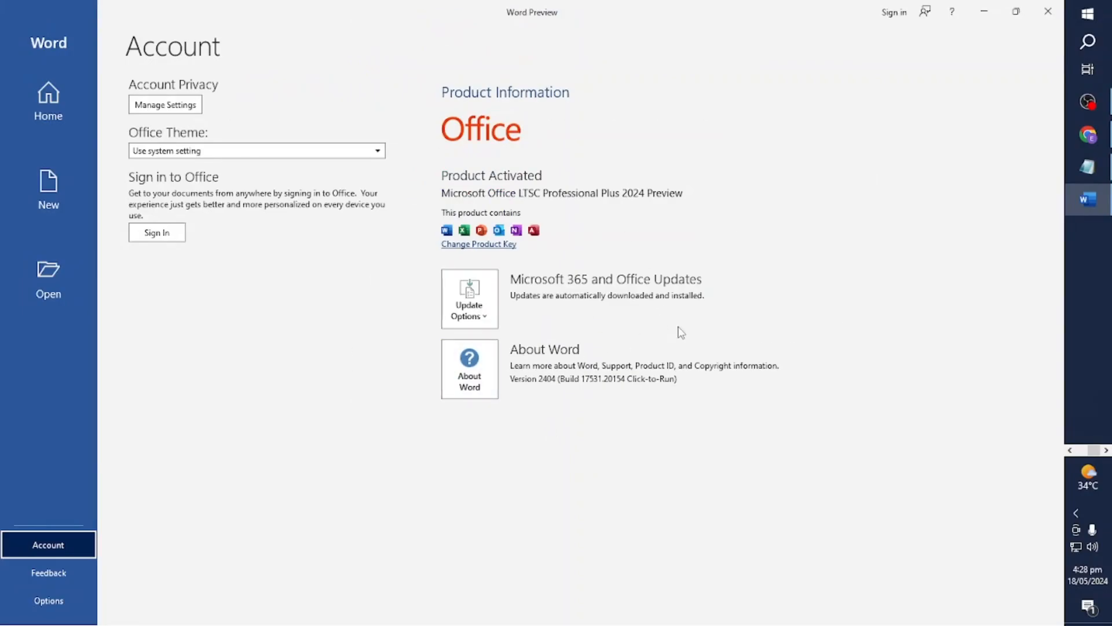
mouse_move(628, 336)
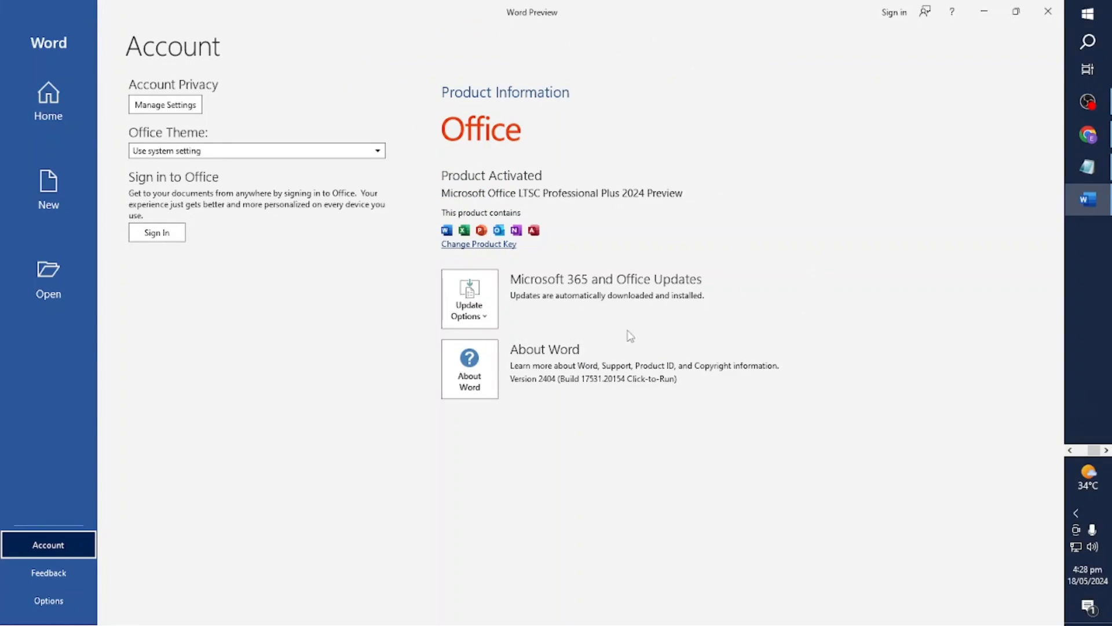
mouse_move(916, 184)
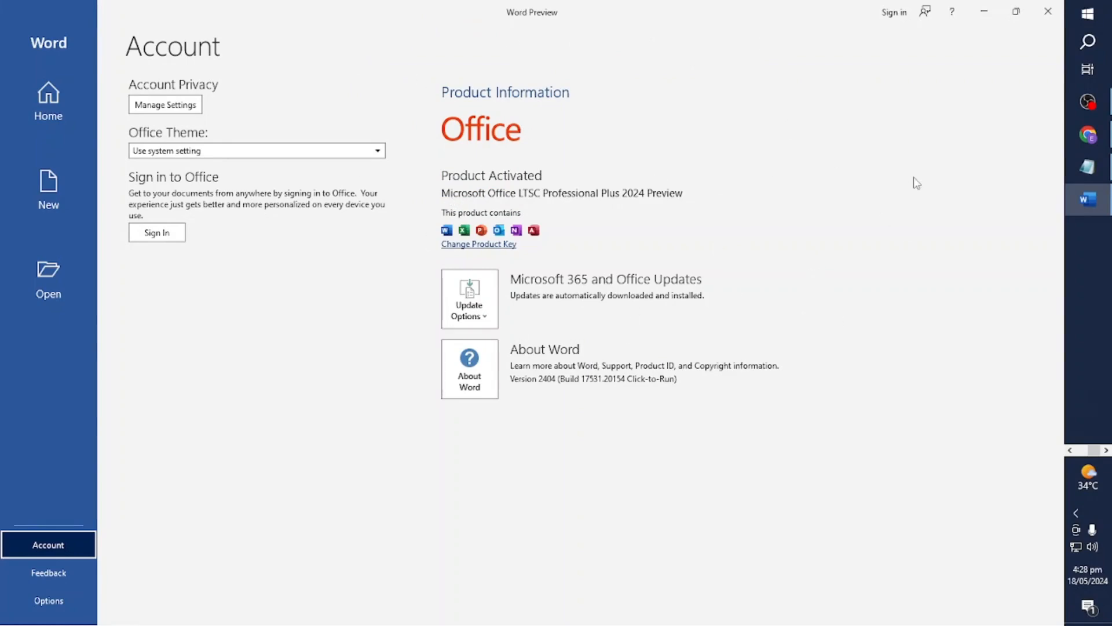